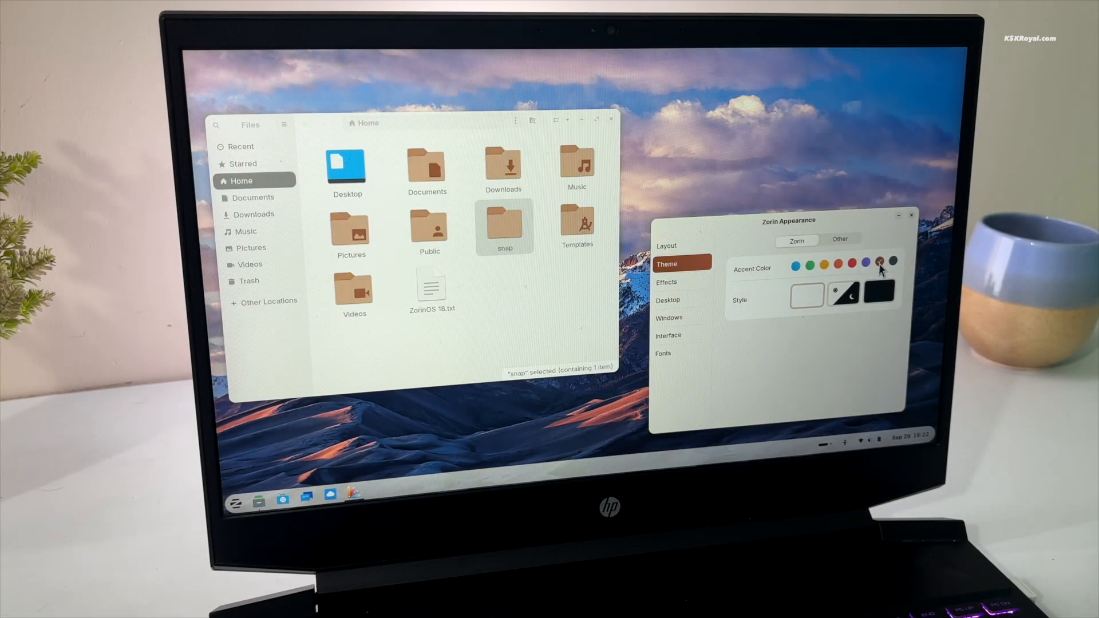
Switch the desktop to the dark style with a yellow accent colour in Zorin Appearance.
left_click(878, 295)
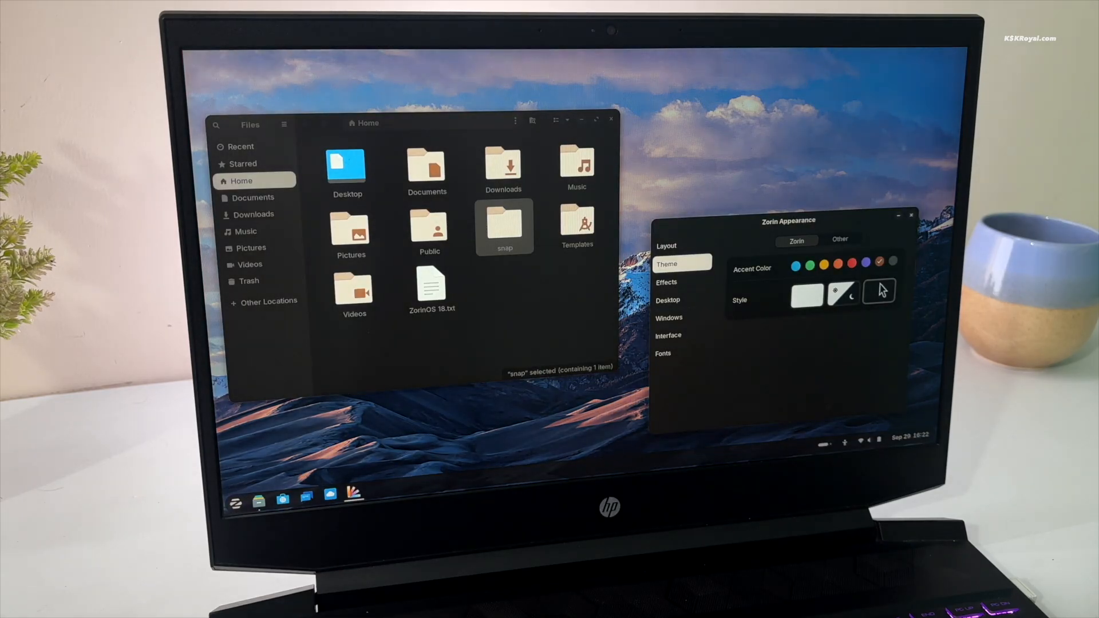
left_click(823, 264)
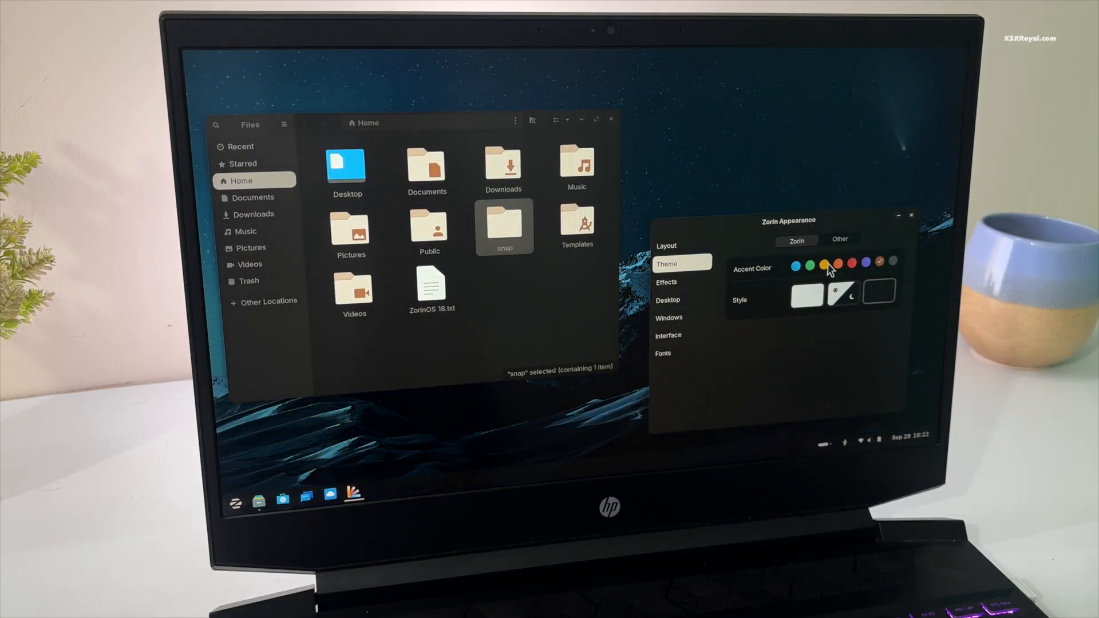
left_click(826, 263)
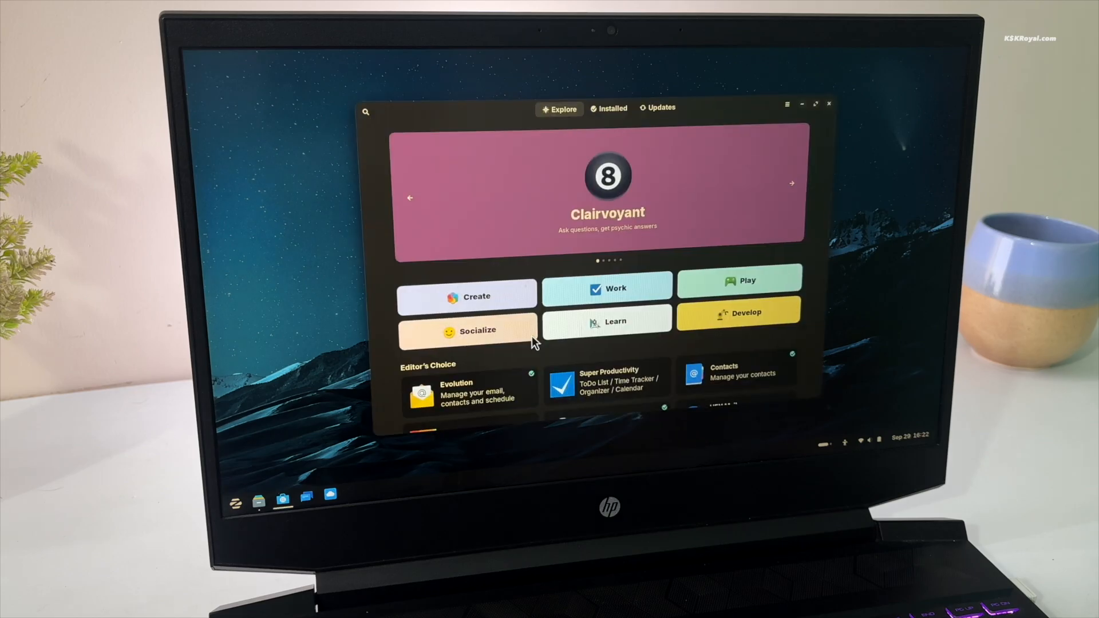
Drag the Software window to the top edge and tile it into a screen region.
left_click_drag(561, 108, 533, 70)
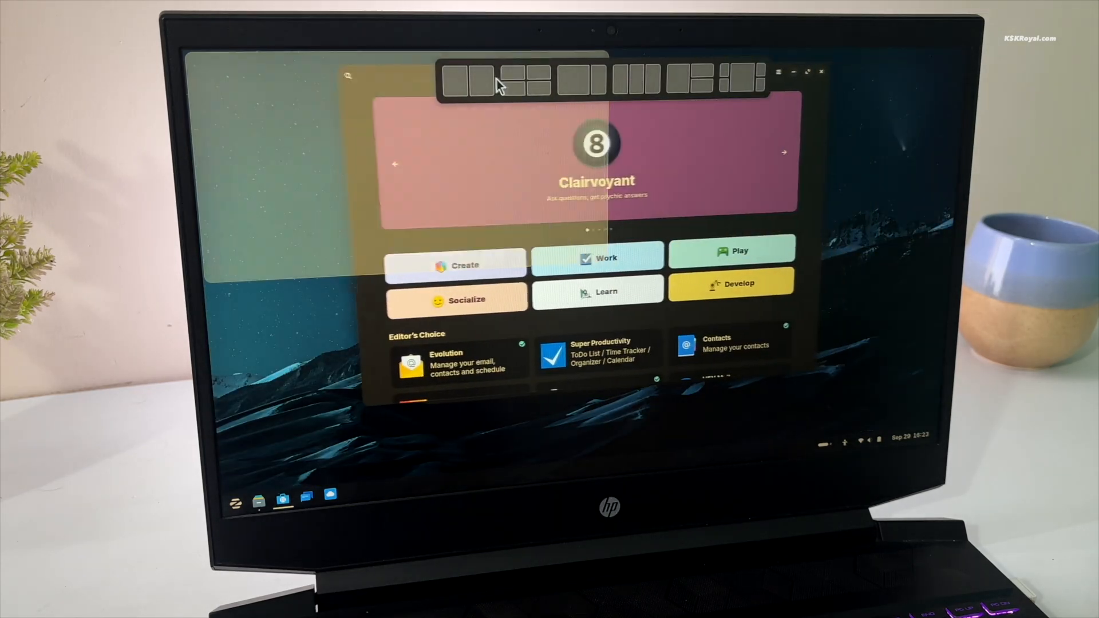
left_click(460, 76)
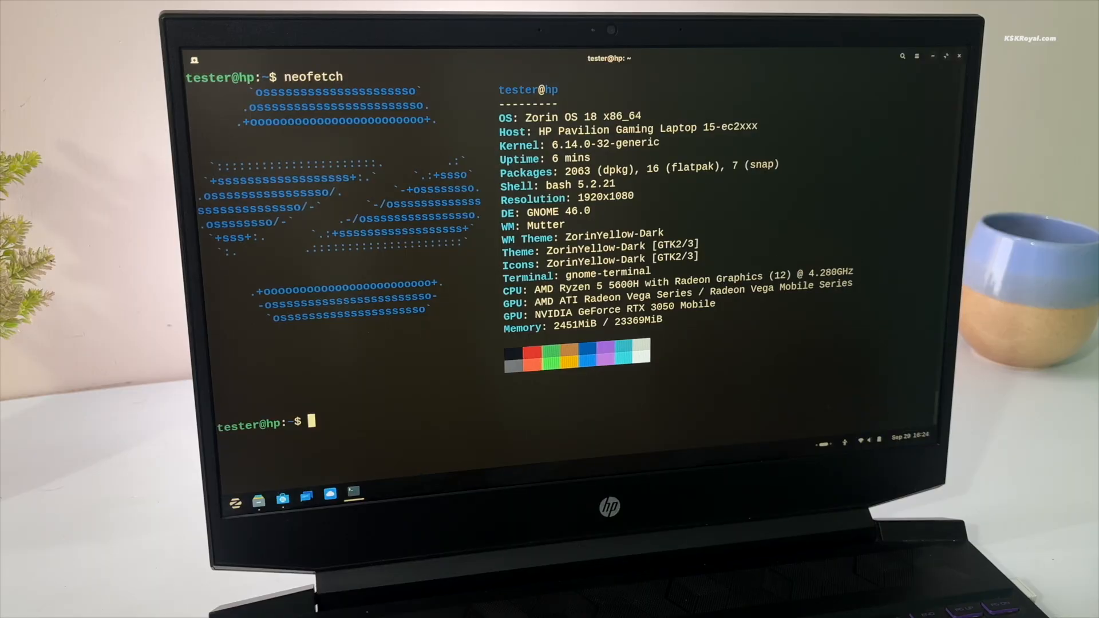
Run htop in the terminal to view running processes.
type("htop")
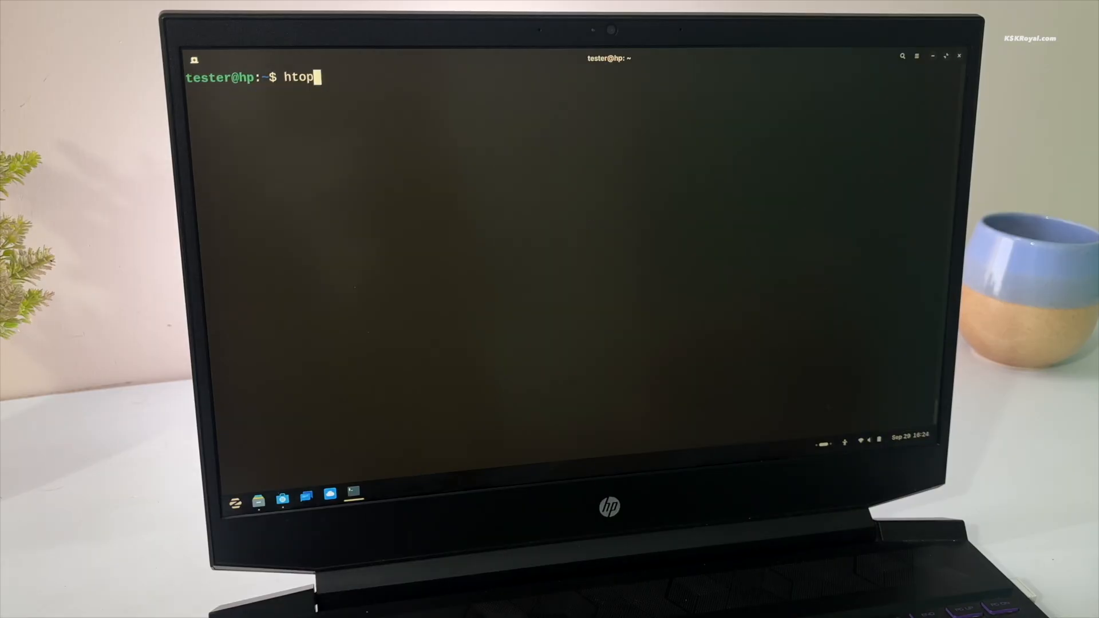
key("Return")
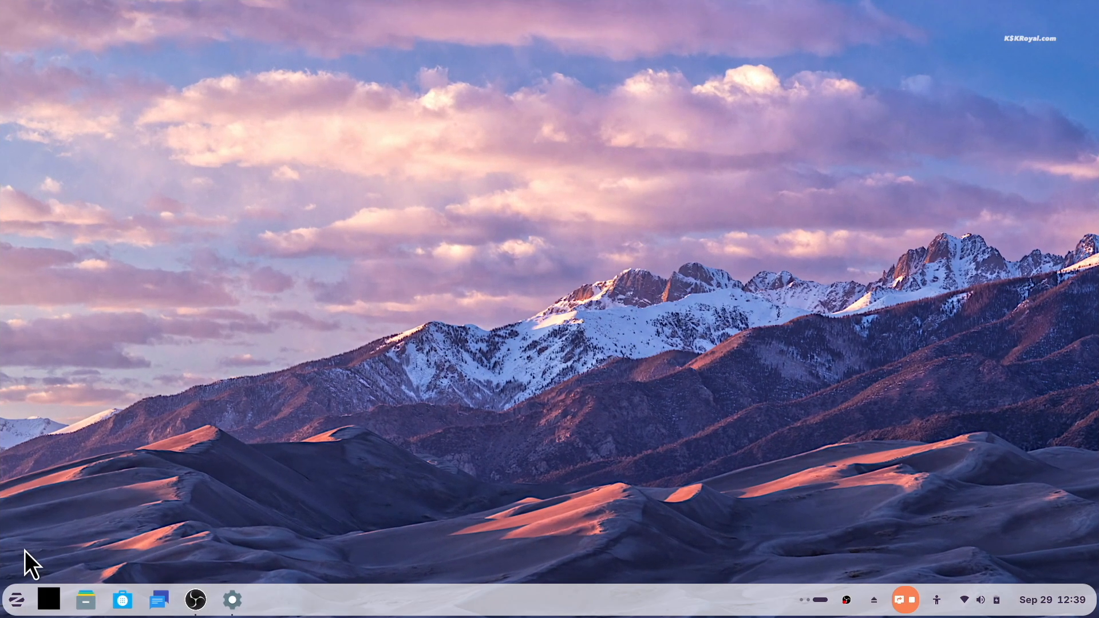
Launch Zorin Appearance from the Zorin menu on its Theme page, then Files from the taskbar.
left_click(15, 599)
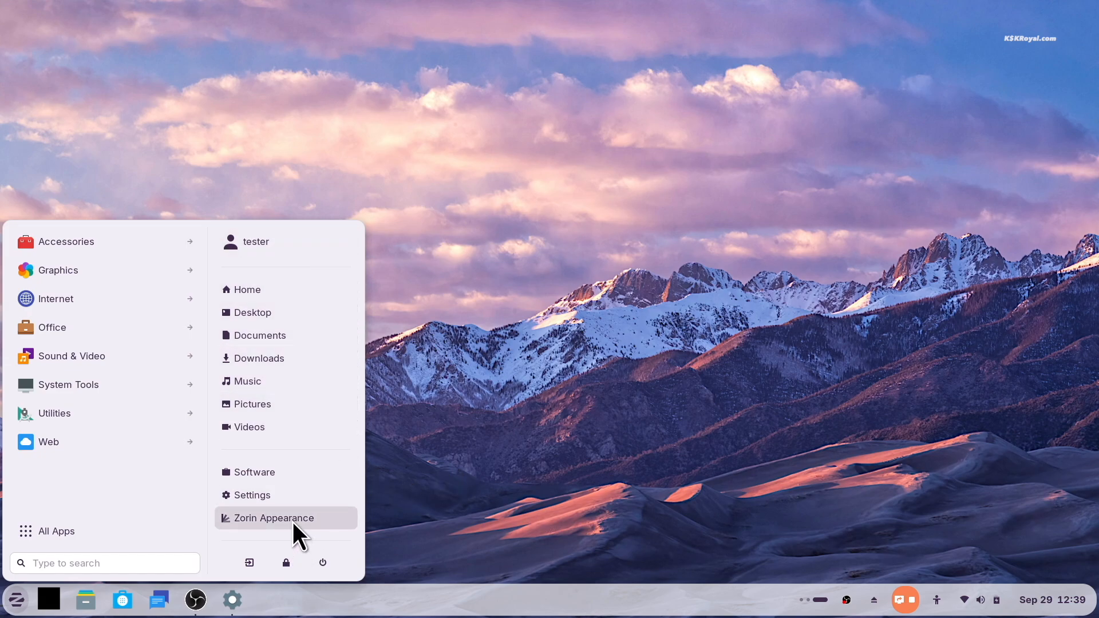
left_click(273, 517)
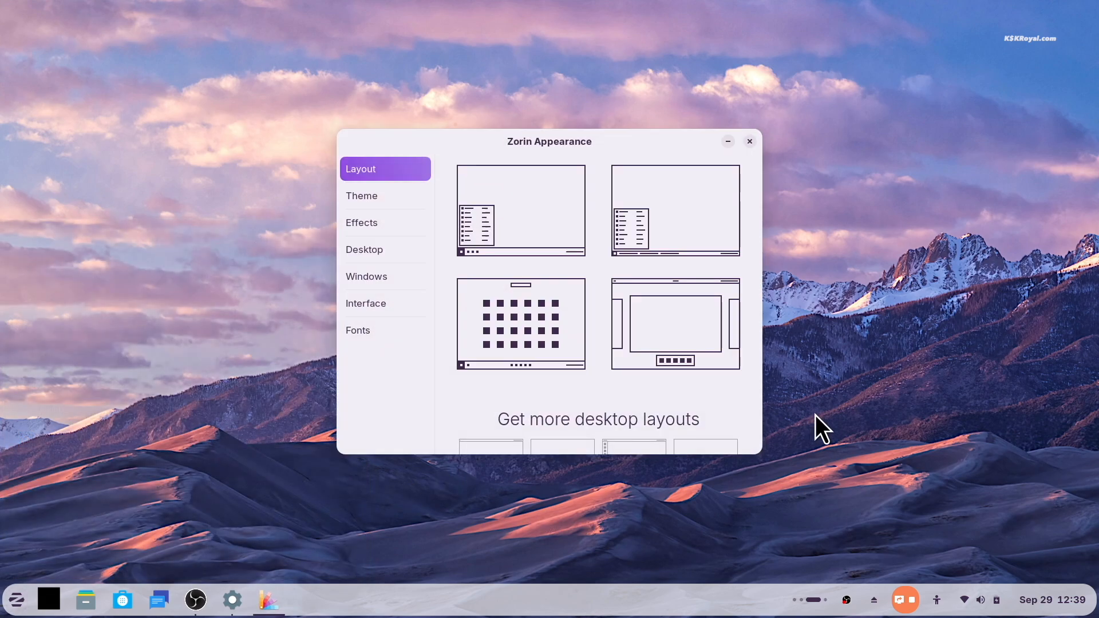
left_click(362, 195)
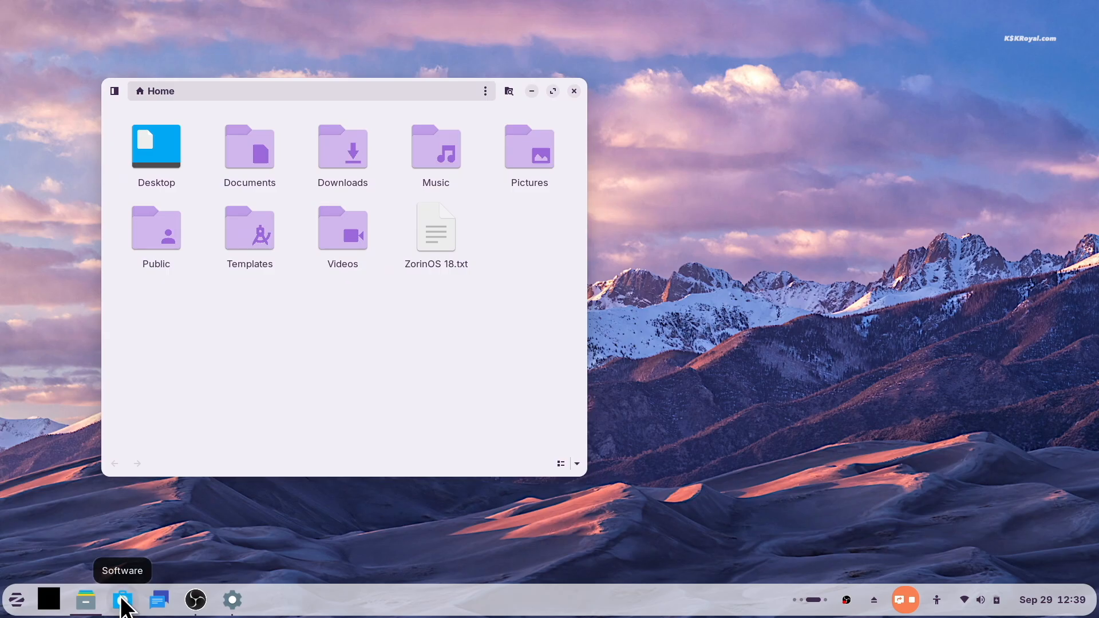
left_click(122, 599)
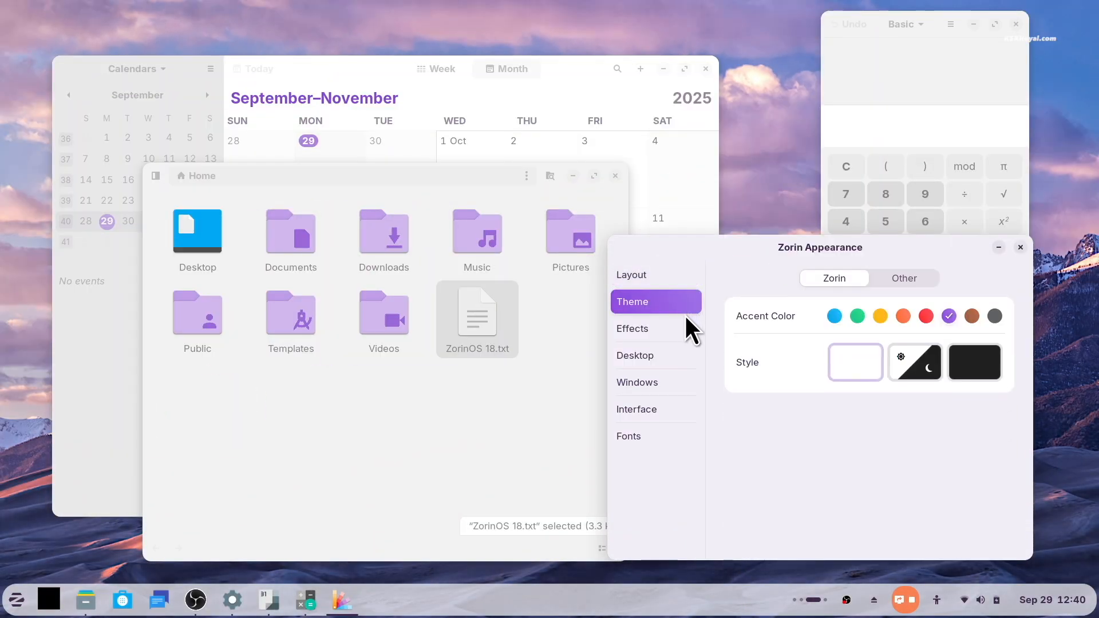
Try green and yellow accents, then settle on the red accent colour.
left_click(856, 316)
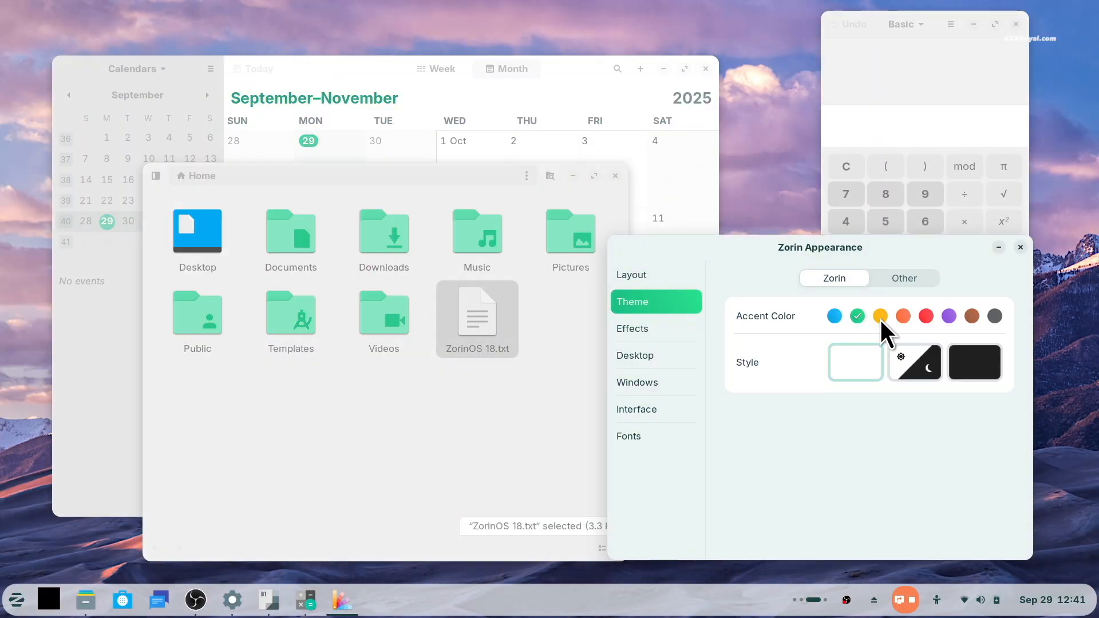
left_click(879, 316)
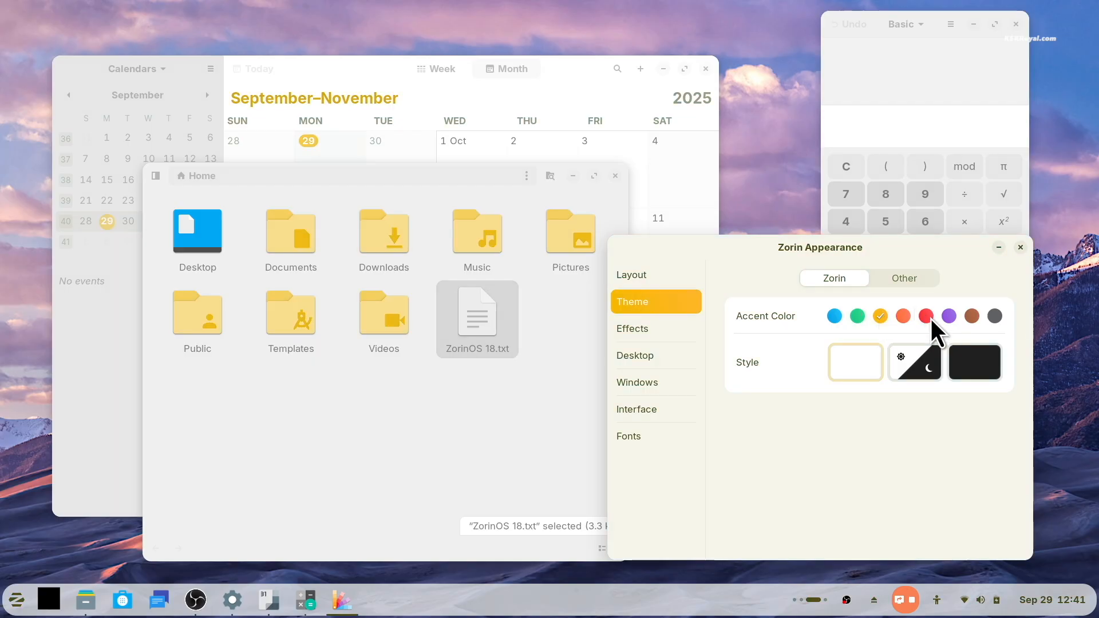
left_click(925, 316)
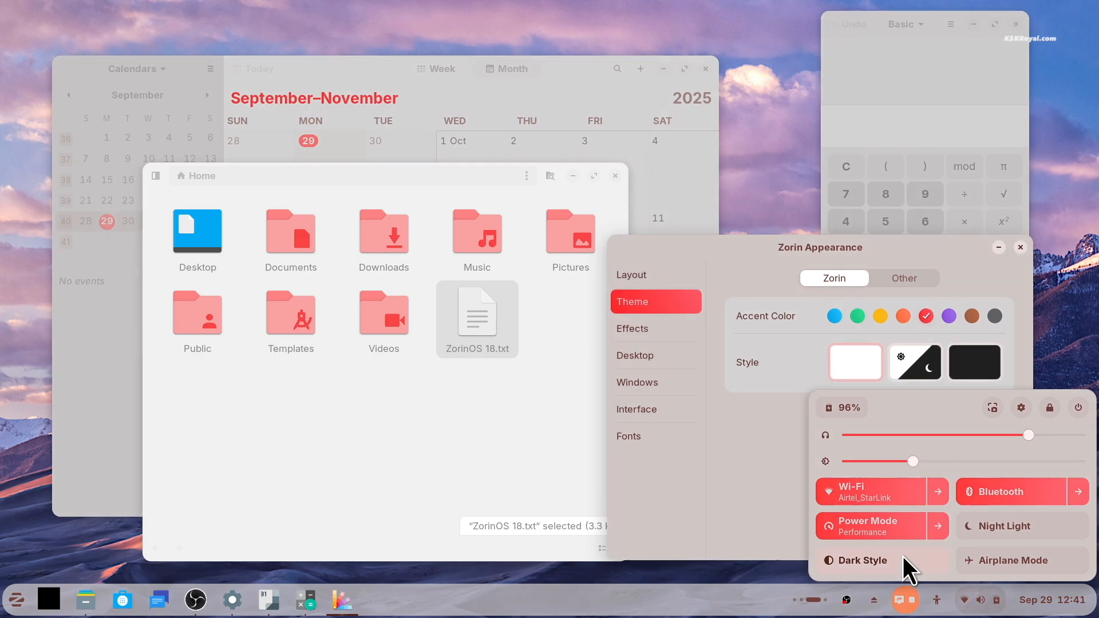
Turn on Dark Style for the whole desktop from Quick Settings.
left_click(860, 560)
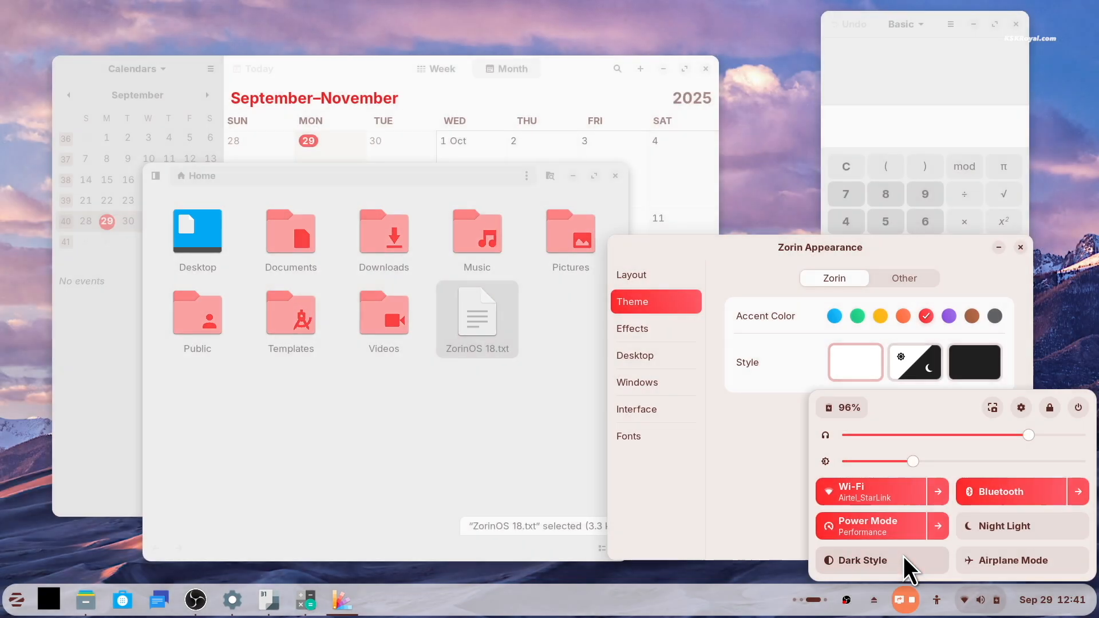
left_click(880, 560)
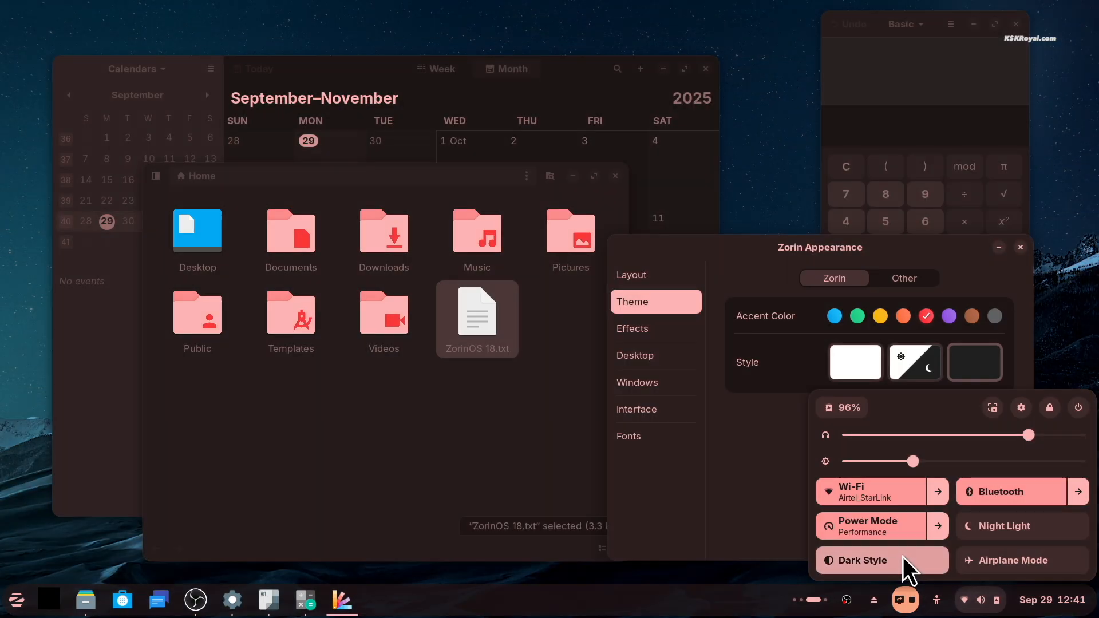
left_click(861, 560)
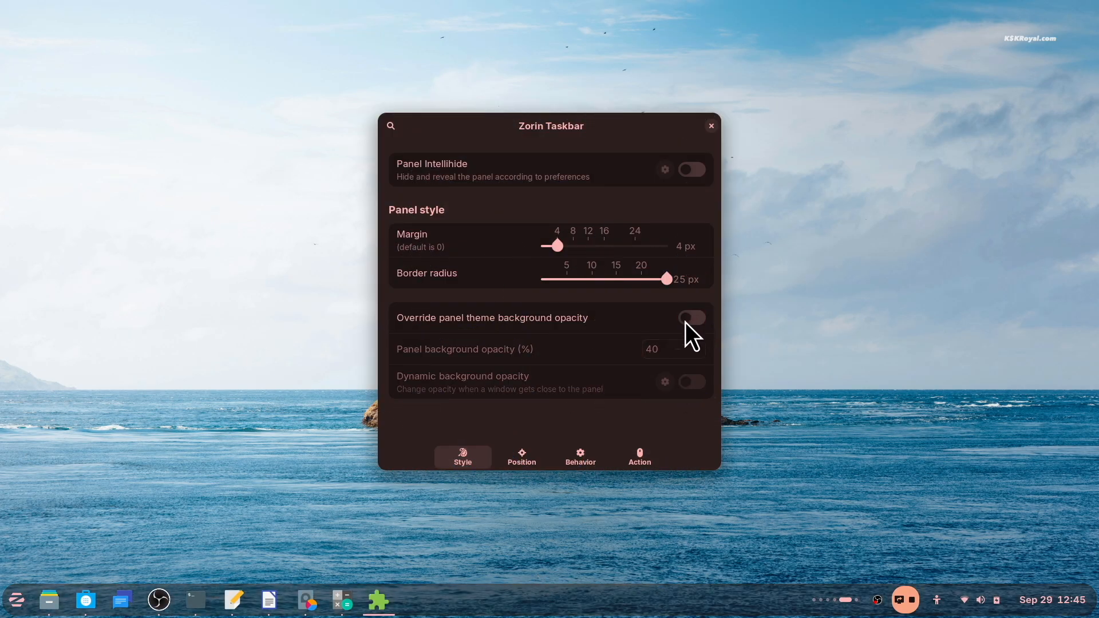
Enable the panel background opacity override and set it to 40%.
left_click(690, 317)
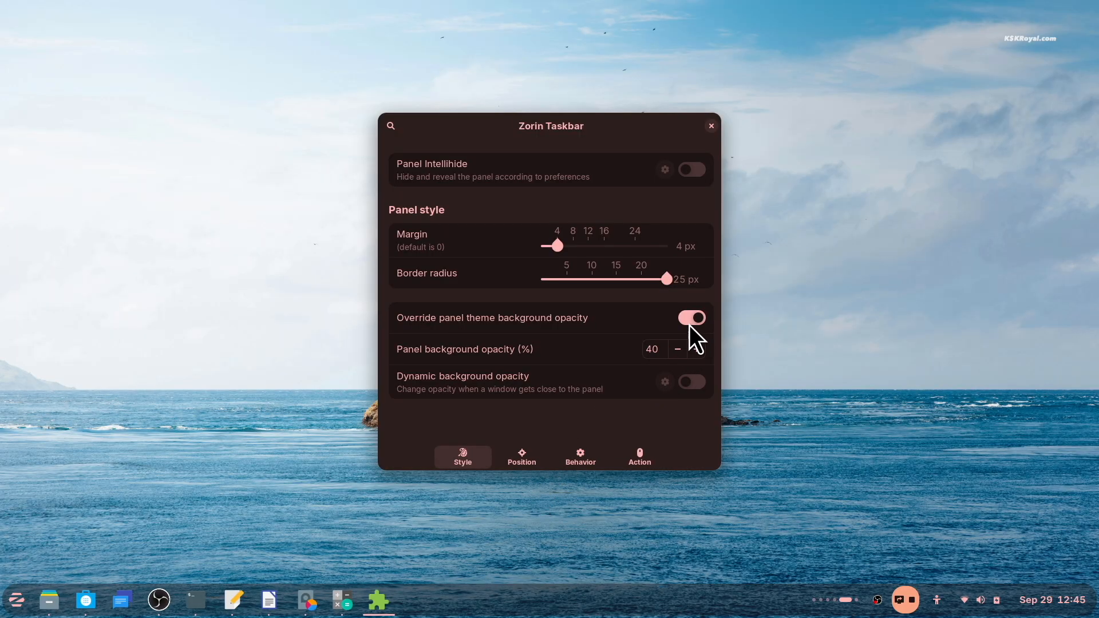
left_click(521, 457)
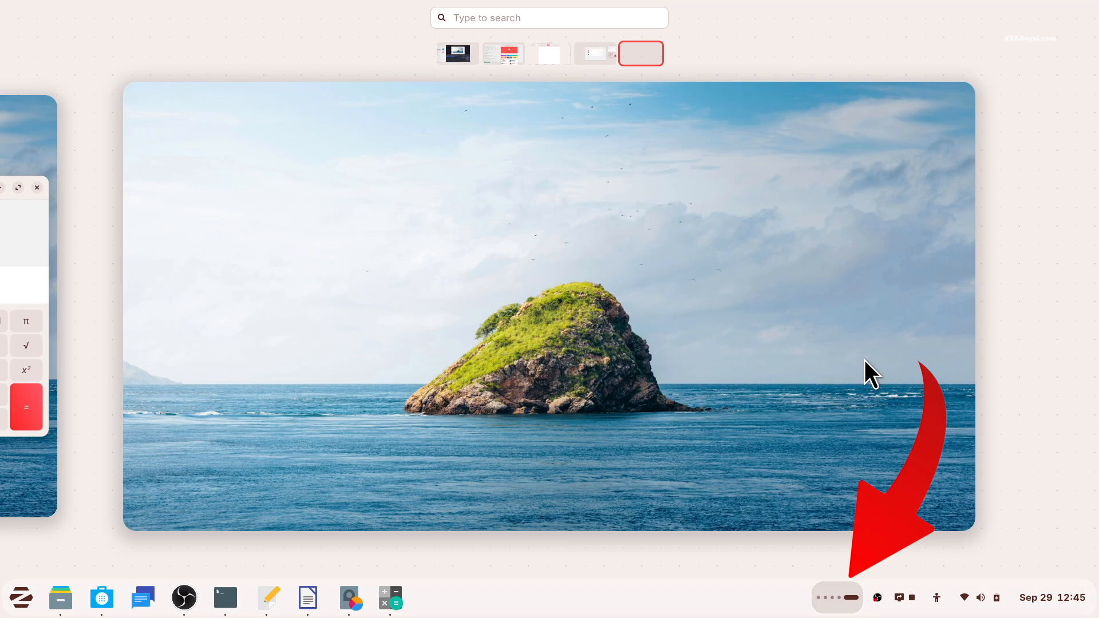
Cycle through the workspaces holding the terminal, Writer document and OBS, then open the Zorin menu.
left_click(502, 53)
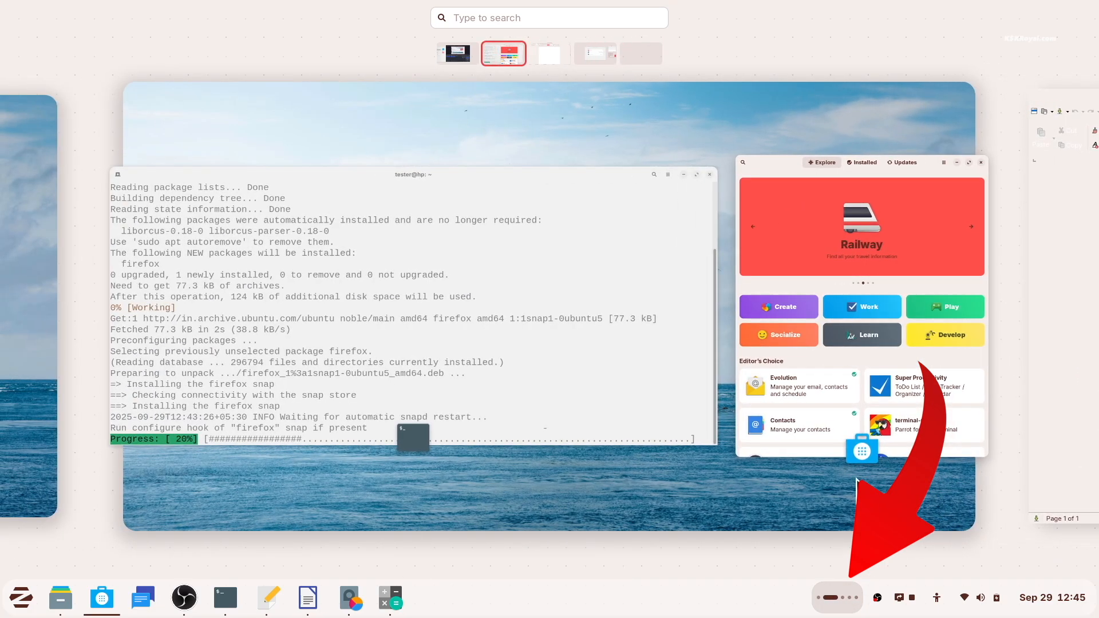
left_click(548, 54)
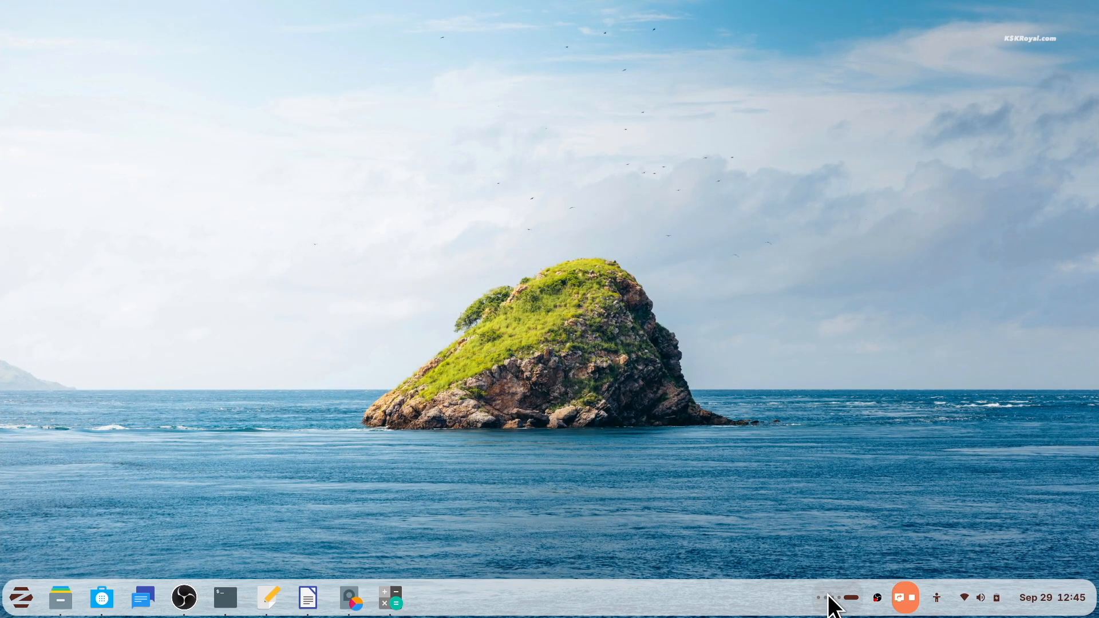
left_click(307, 597)
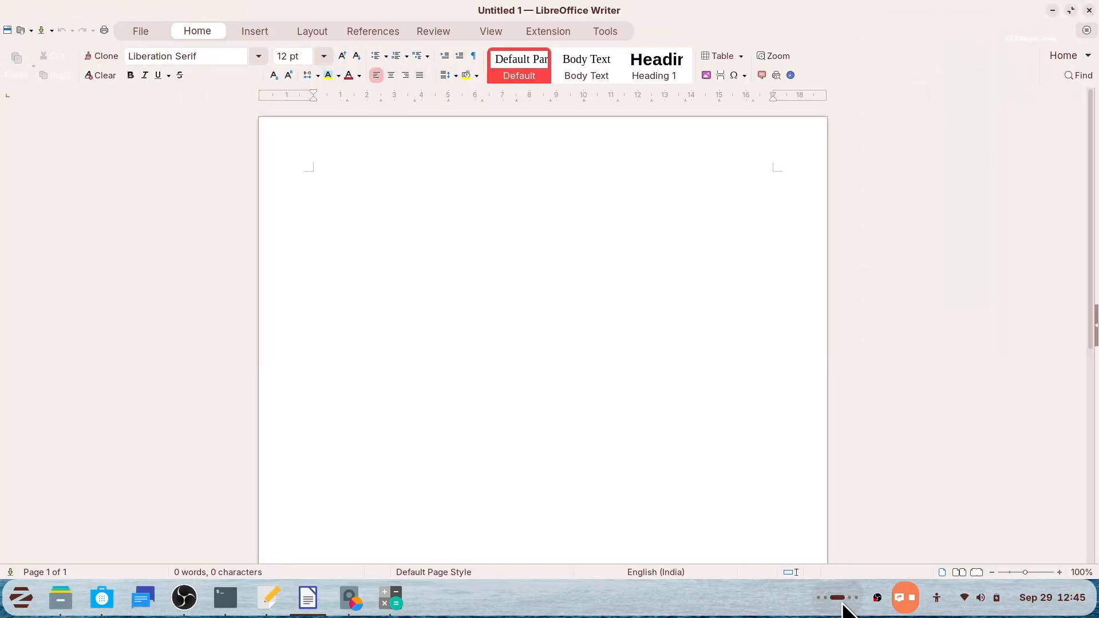
left_click(183, 598)
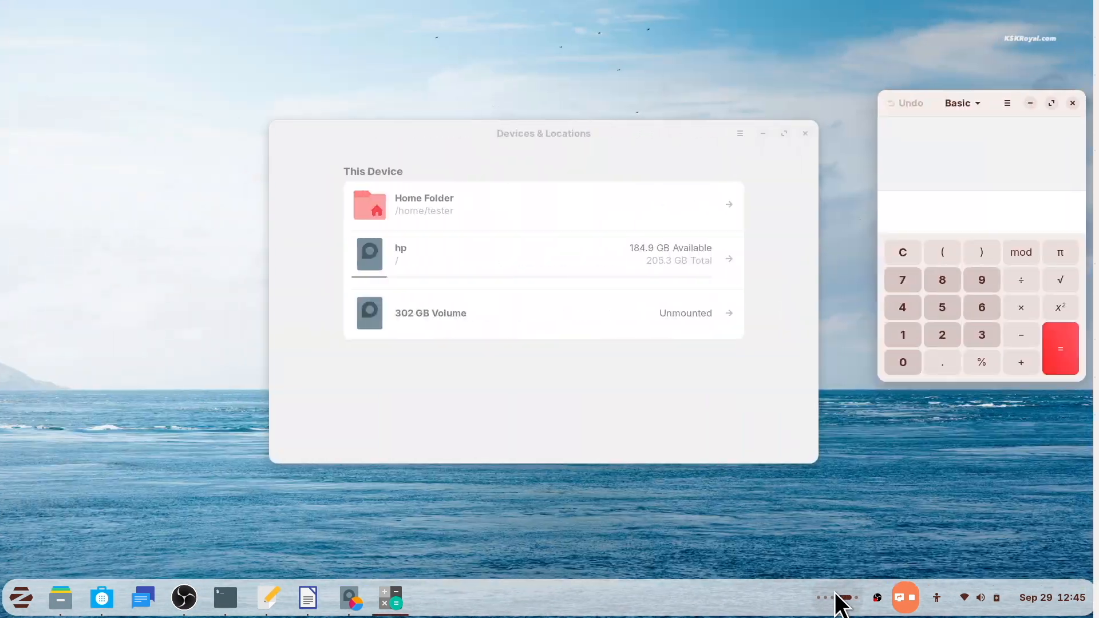
left_click(183, 597)
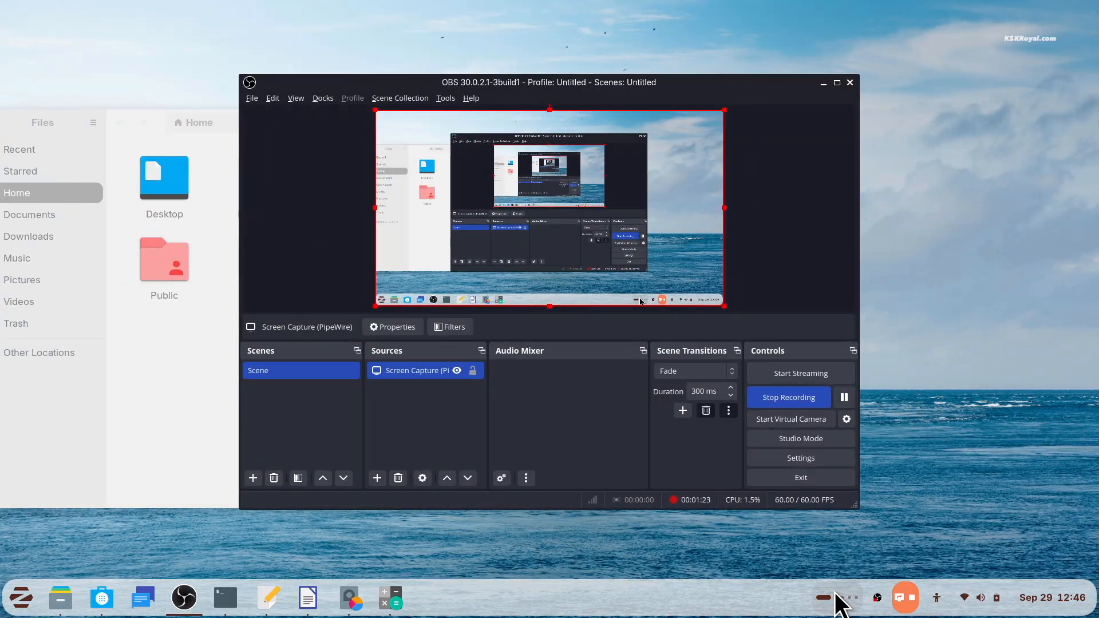
mouse_move(867, 575)
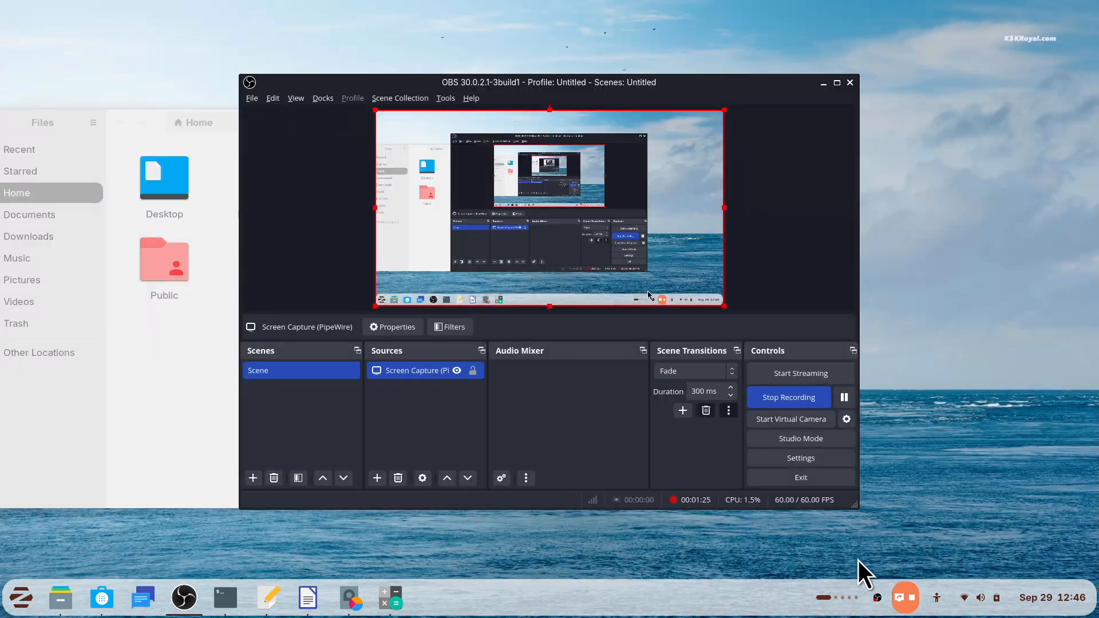
left_click(20, 598)
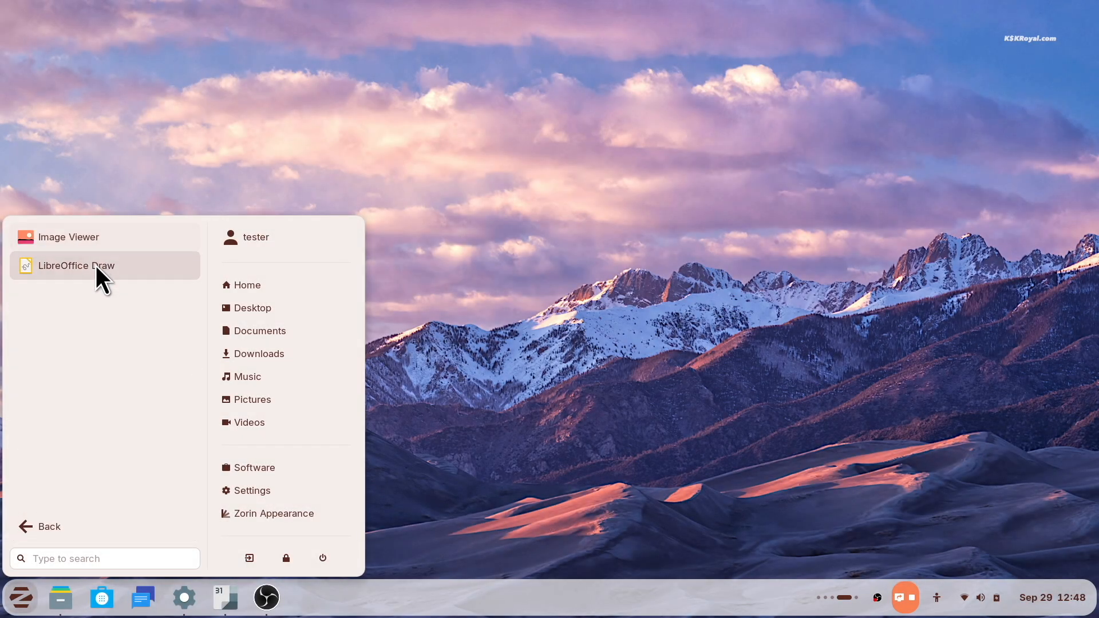
Return to the main app categories and open the Home folder in Files.
left_click(38, 526)
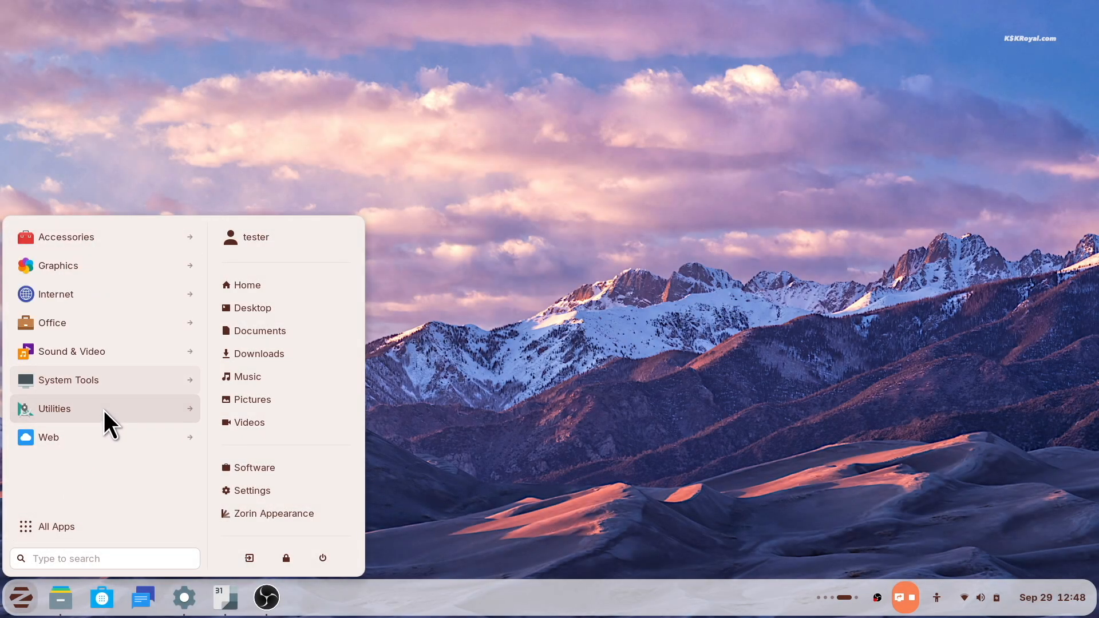
mouse_move(65, 526)
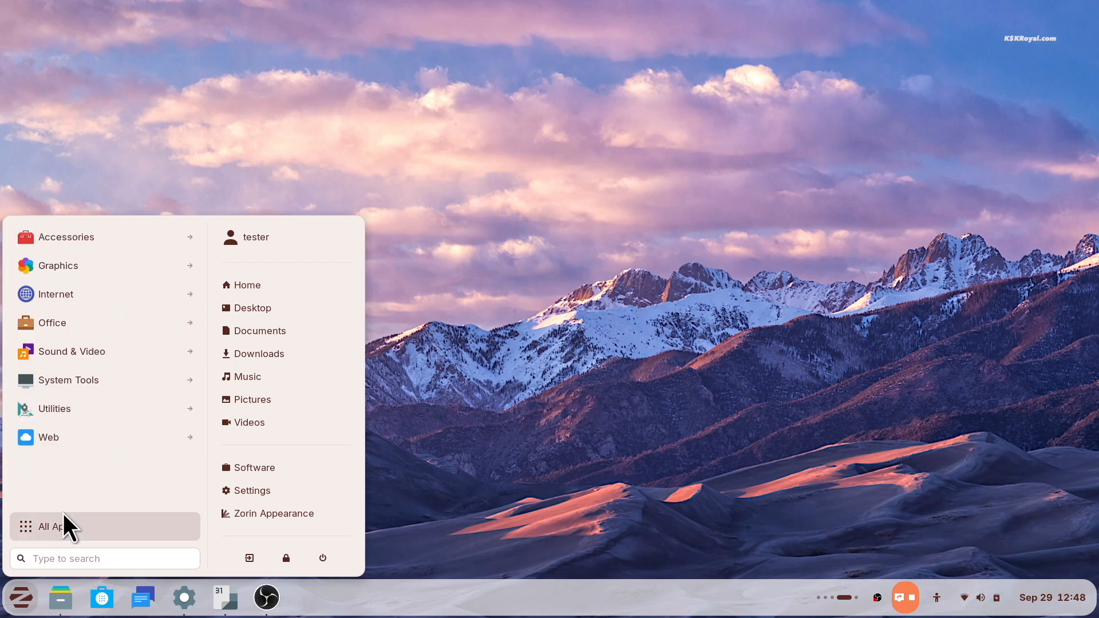
left_click(247, 285)
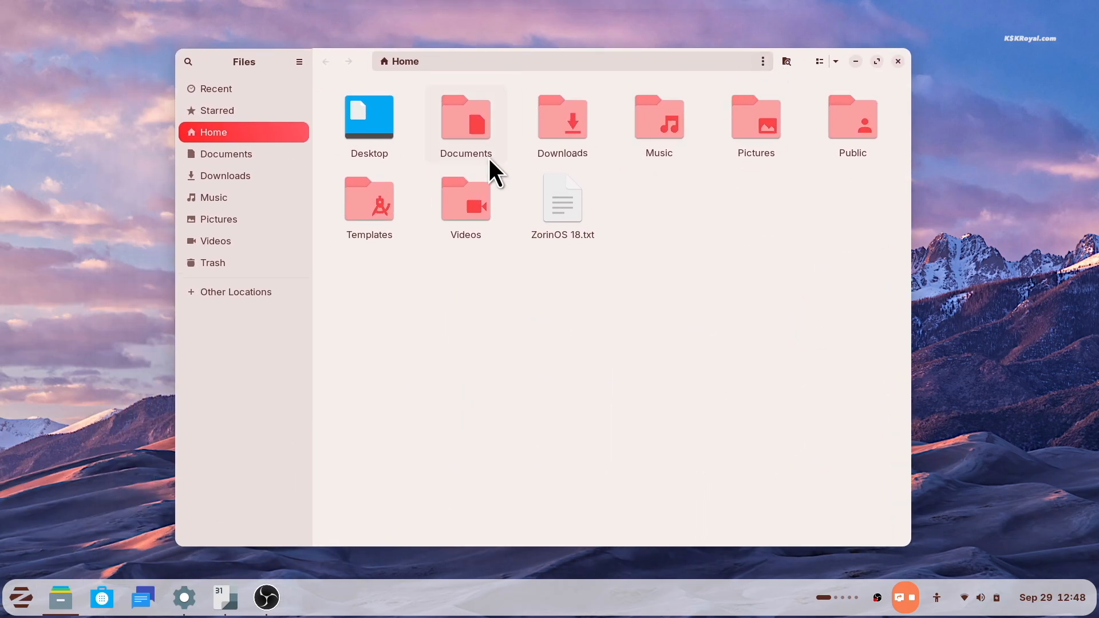
mouse_move(504, 343)
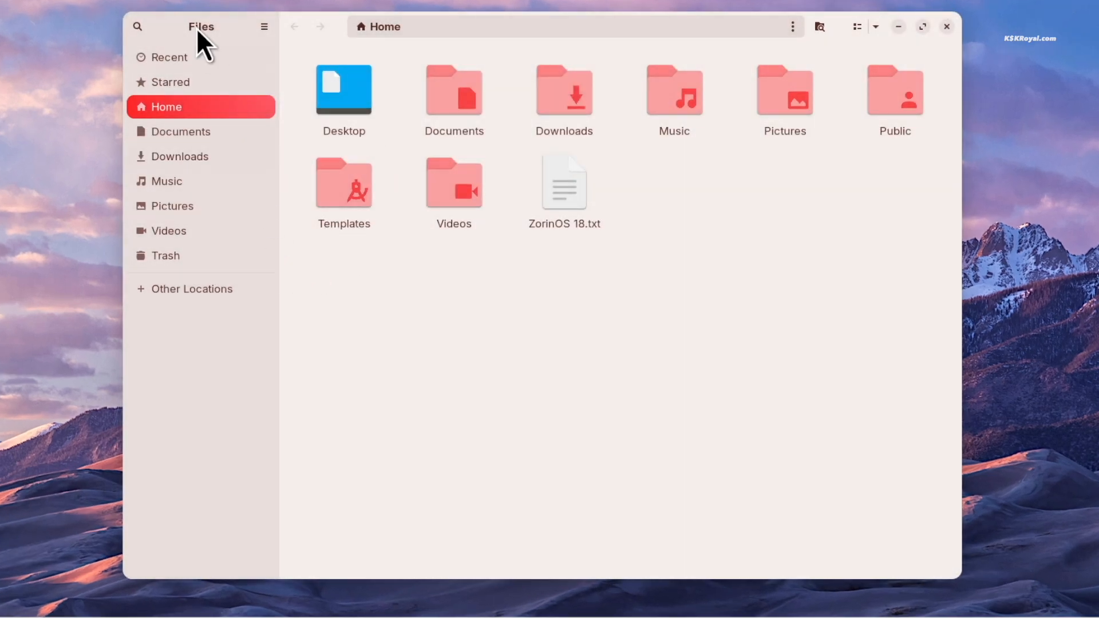
mouse_move(960, 194)
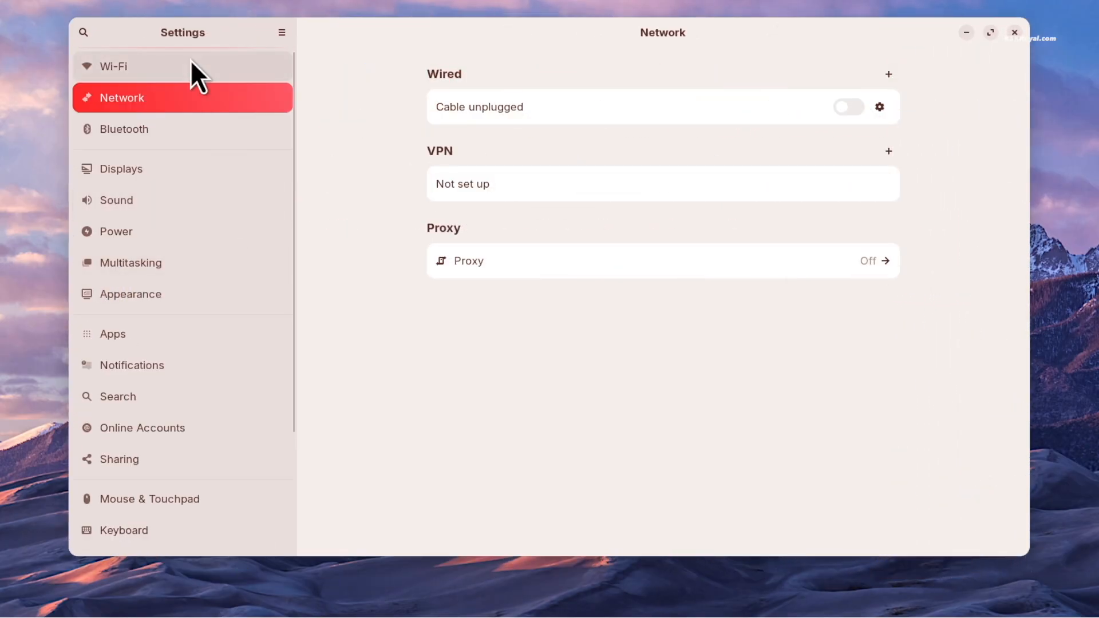
View the Displays settings with the Refresh Rate choices, then switch to Multitasking.
left_click(120, 169)
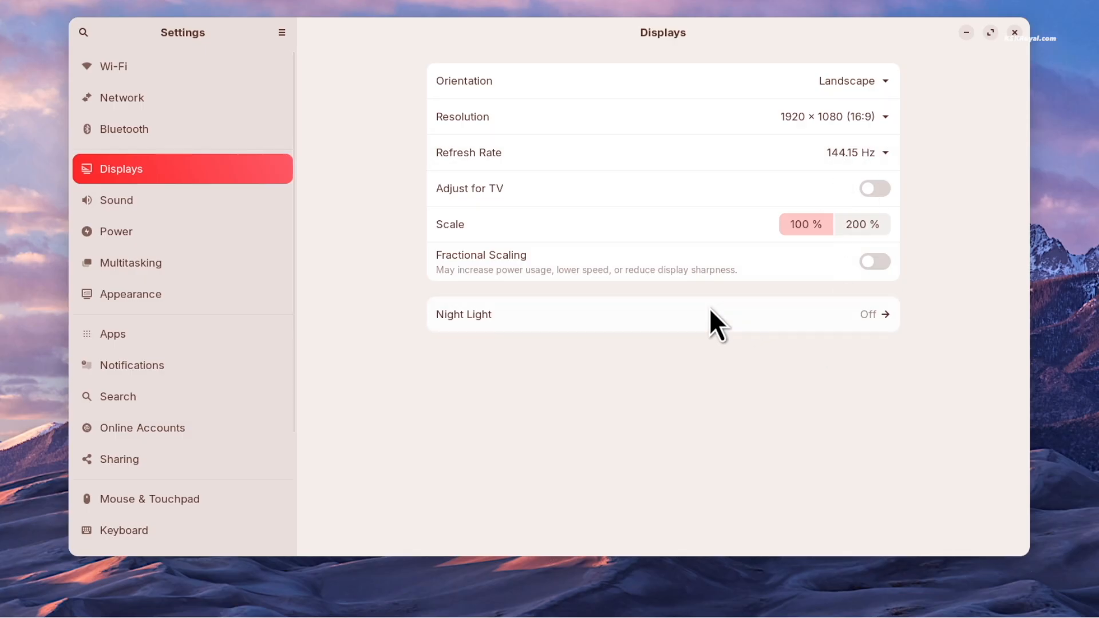
left_click(885, 153)
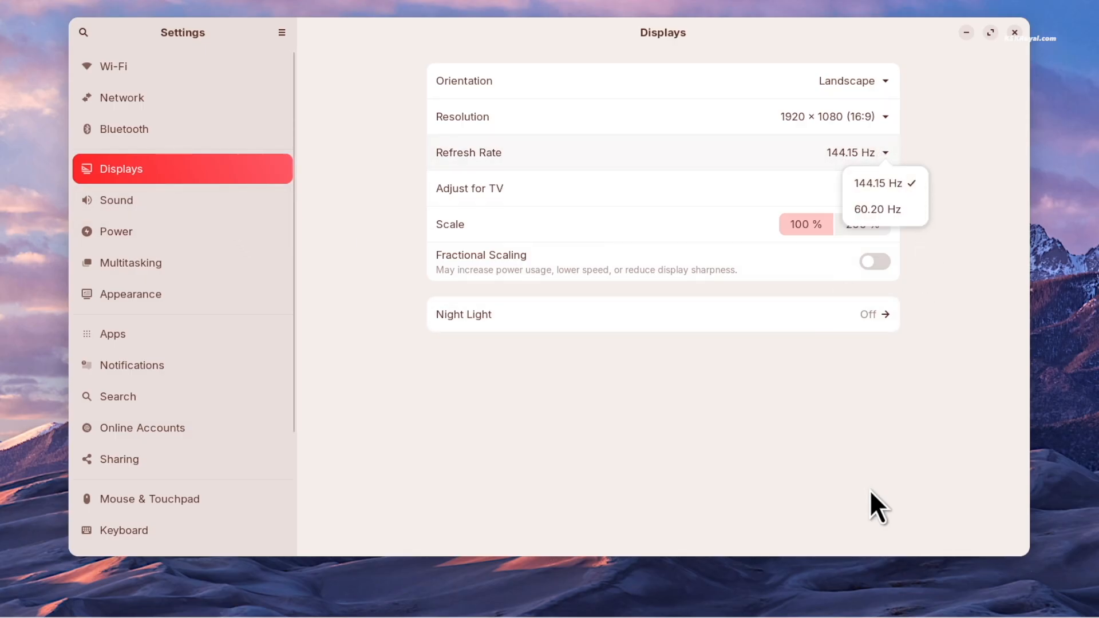
left_click(114, 199)
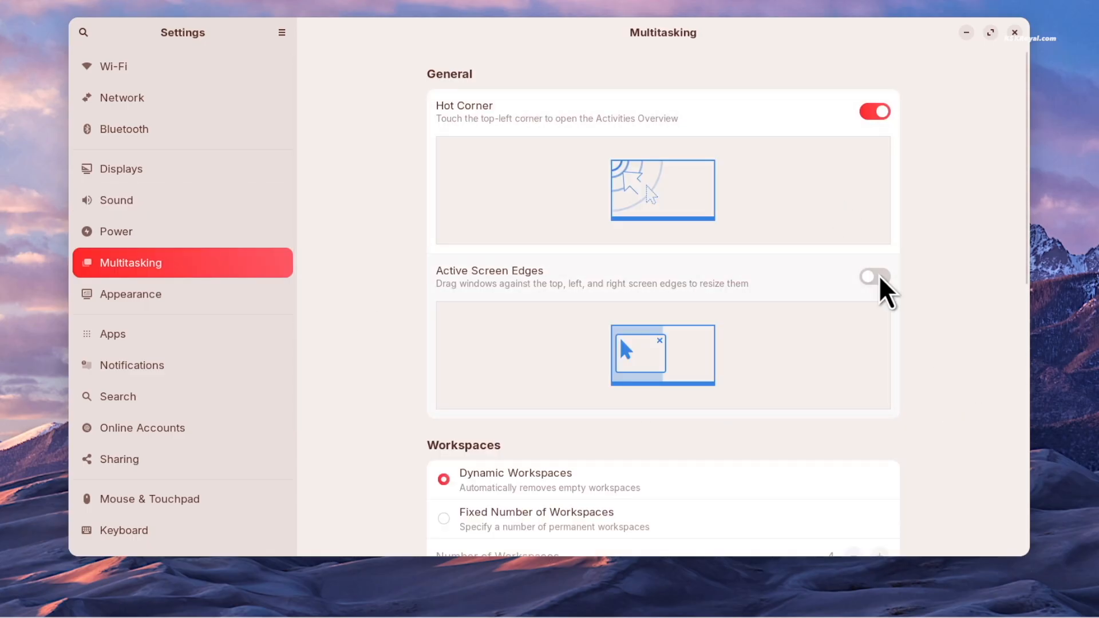
Scroll through the hot corner, workspaces and multiple monitor options in Multitasking.
scroll("down", 3)
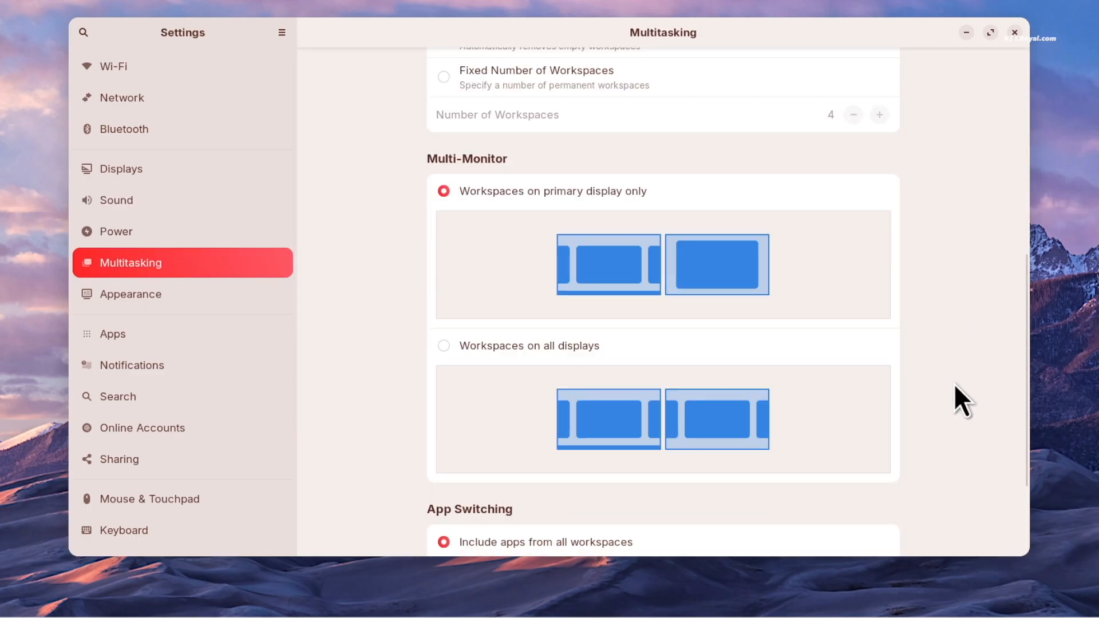
scroll("up", 3)
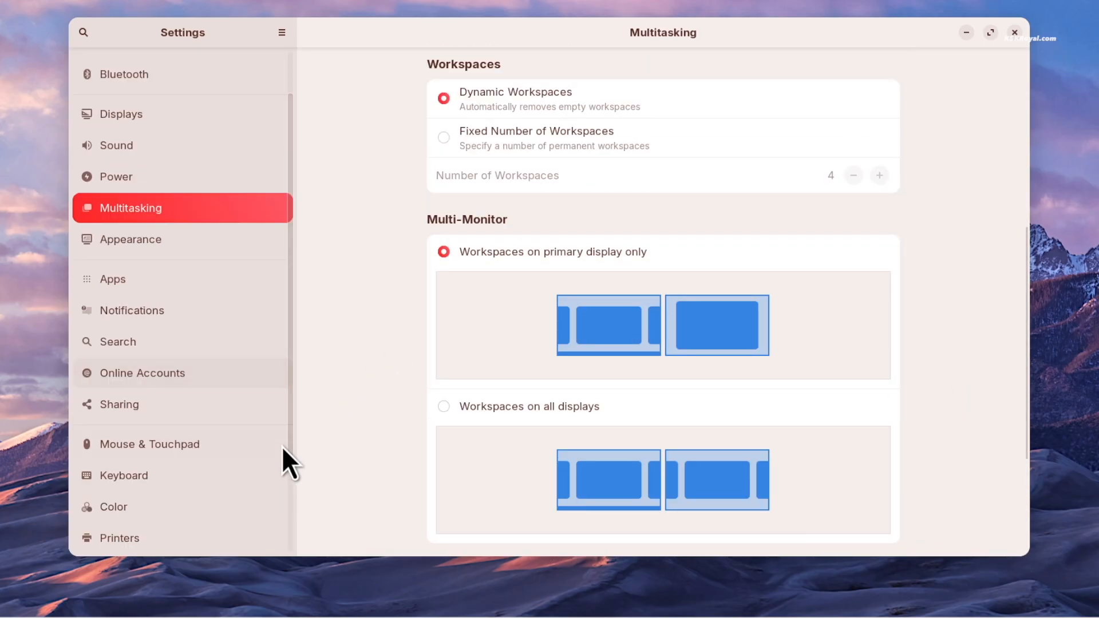
left_click(149, 444)
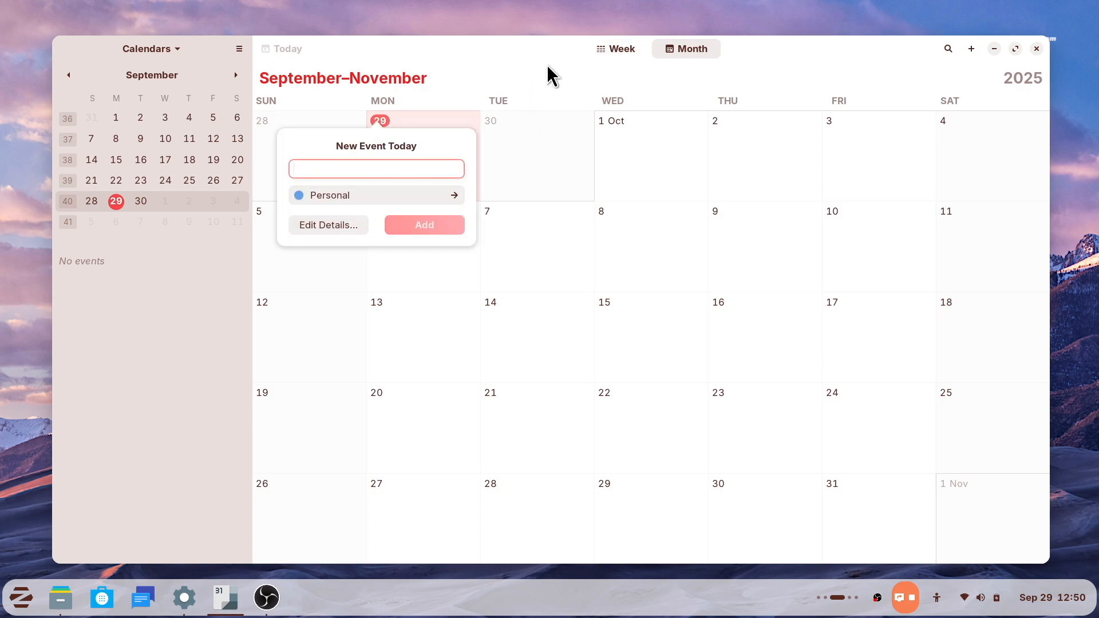
Switch Calendar to the week schedule and back to the September–November month view.
left_click(614, 48)
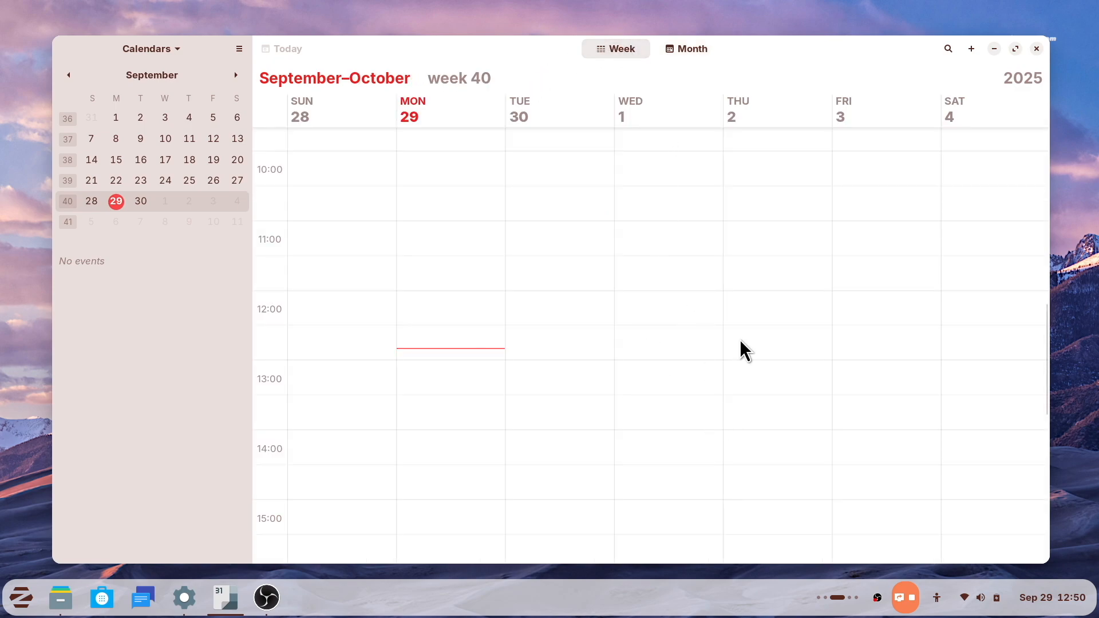
mouse_move(691, 48)
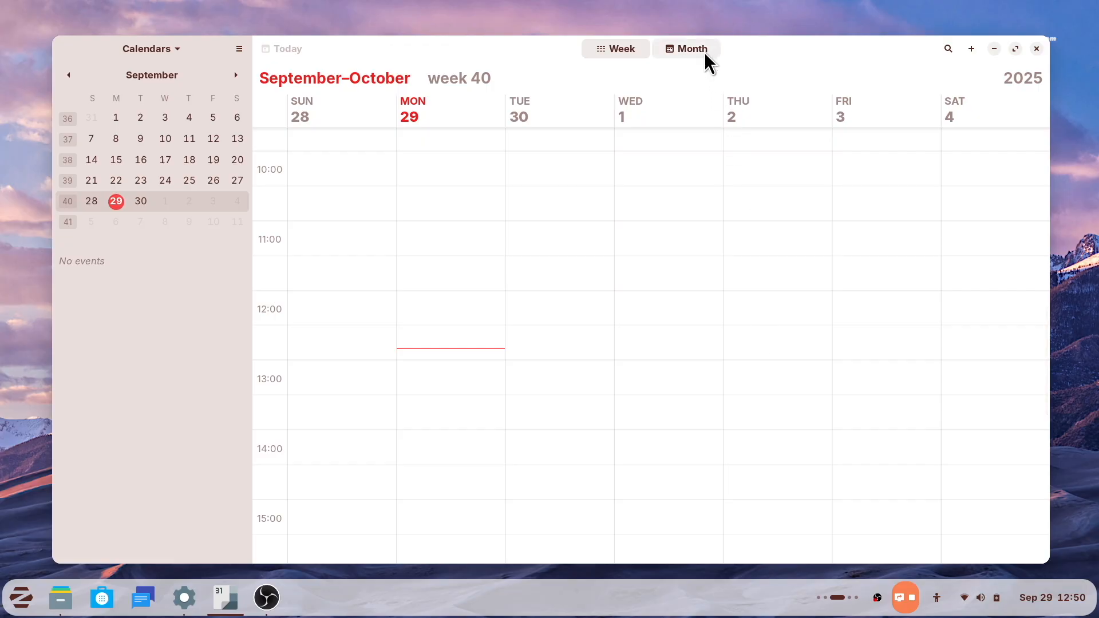
left_click(684, 48)
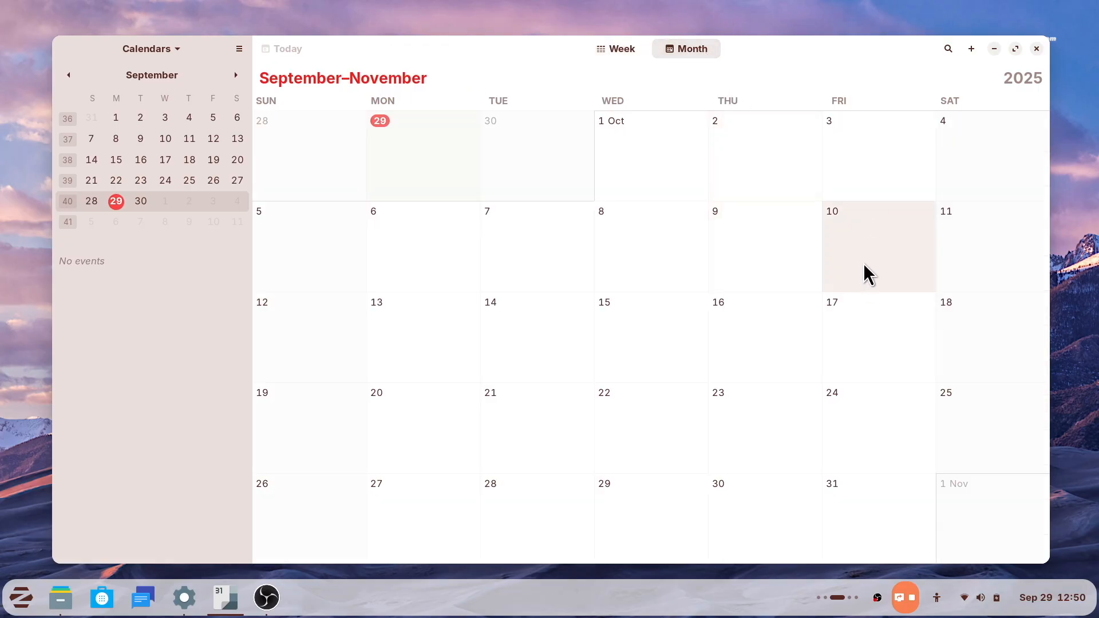
left_click(101, 597)
type("ca")
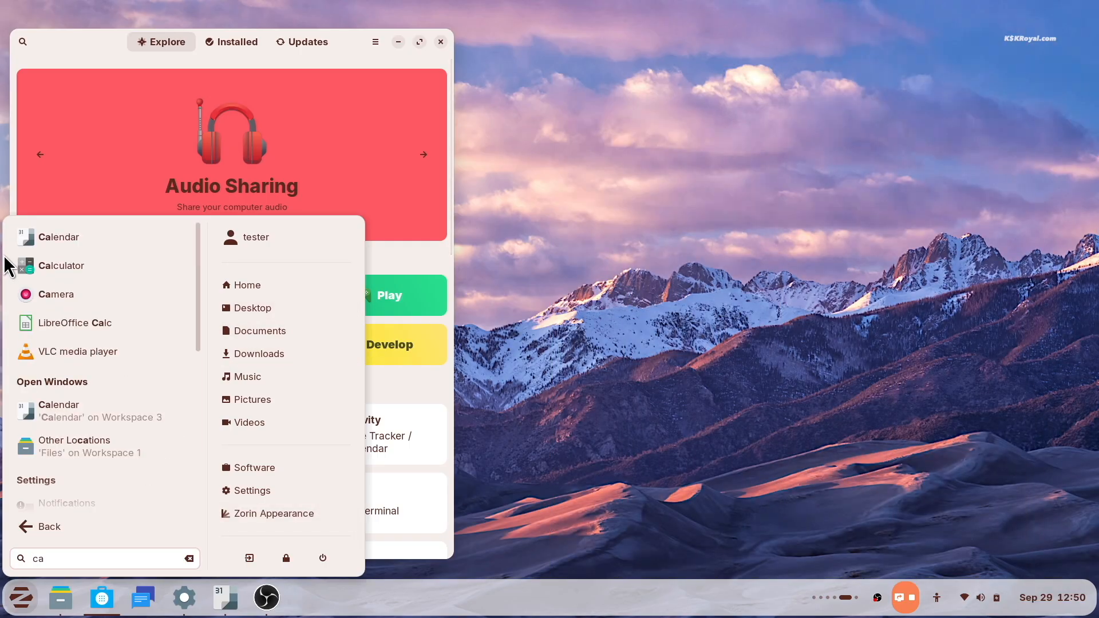
Launch Calculator from the menu search and browse the installed apps list.
left_click(60, 265)
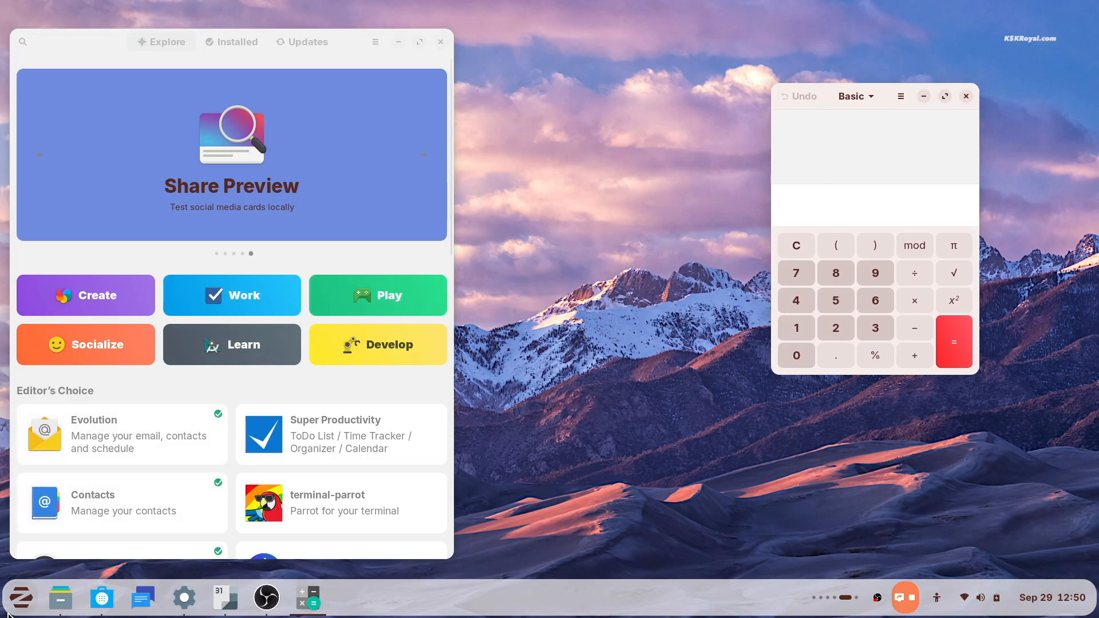
left_click(20, 597)
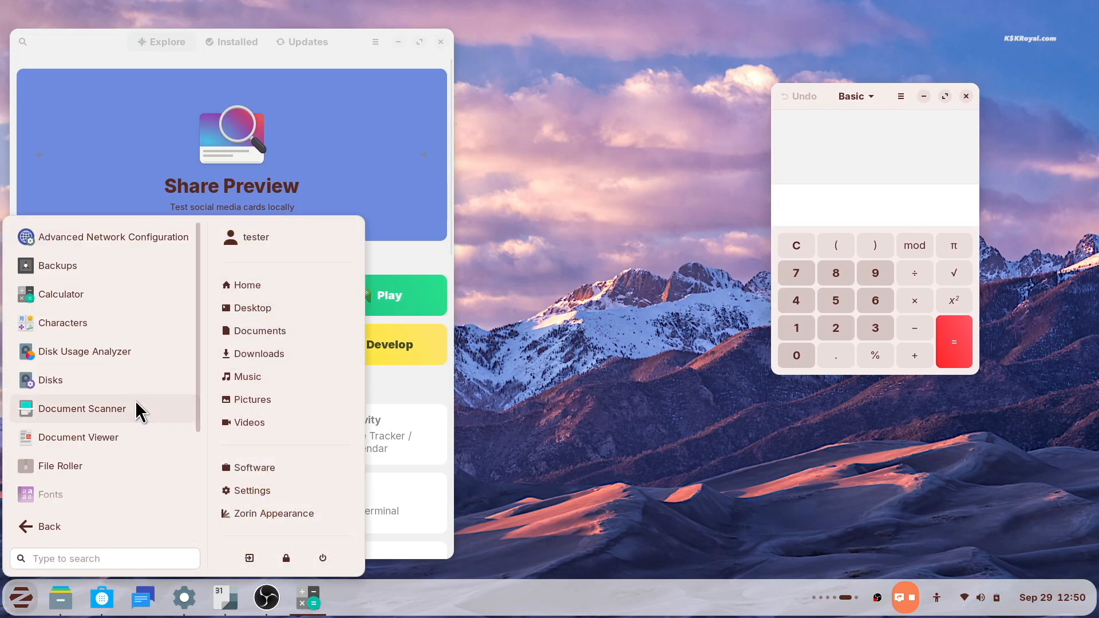
left_click(50, 380)
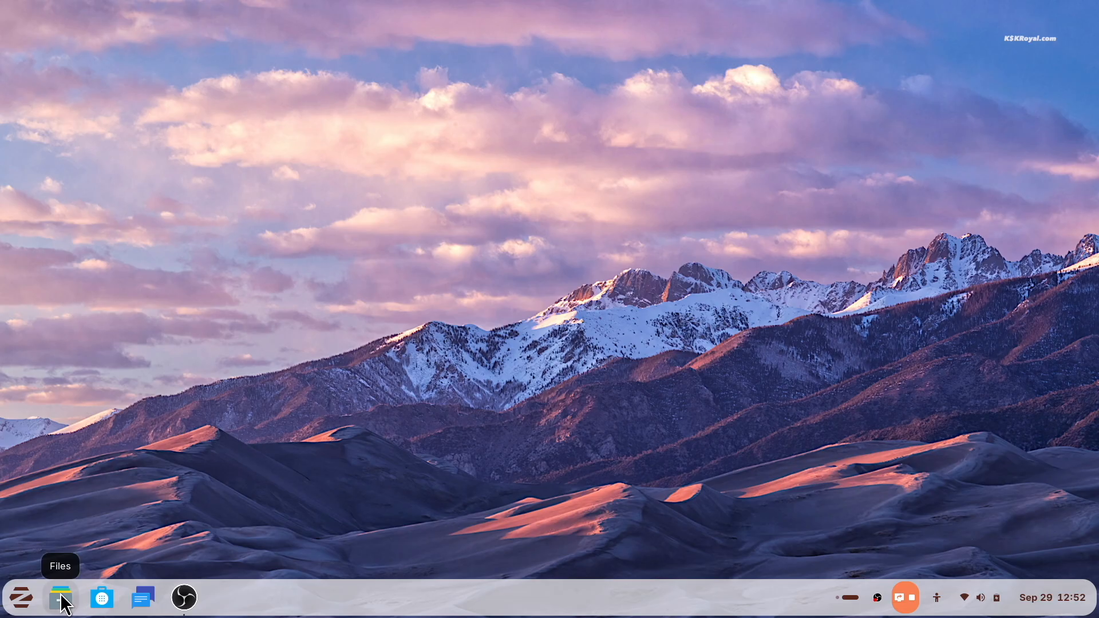
Open Files and the Software store and tile them side by side.
left_click(61, 597)
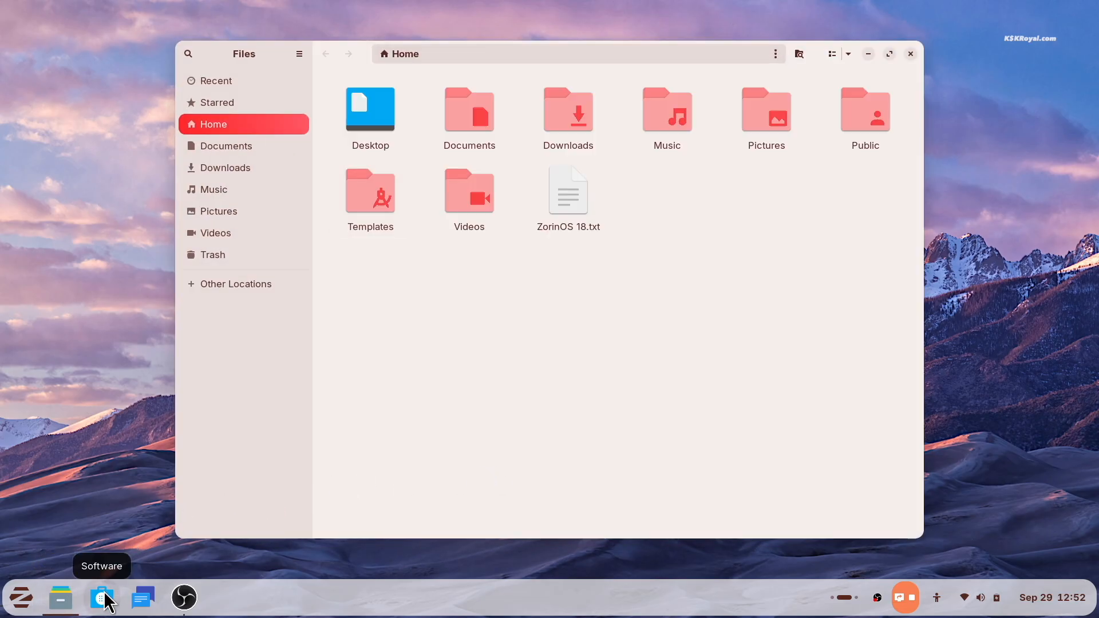
left_click(102, 597)
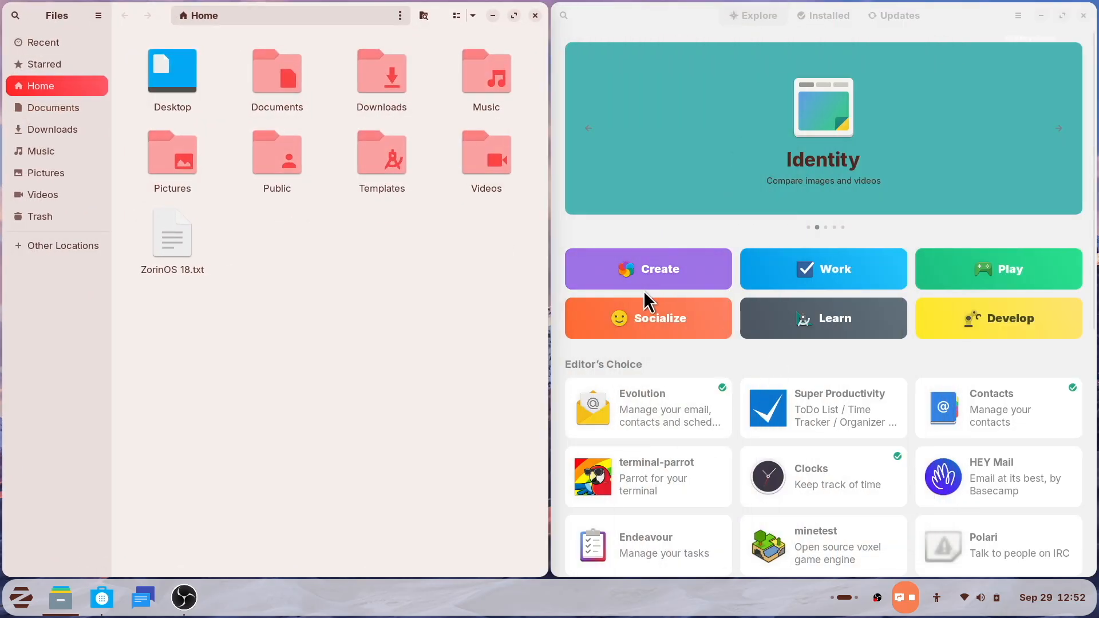
Show the workspace overview and move to the empty workspace.
key("Super")
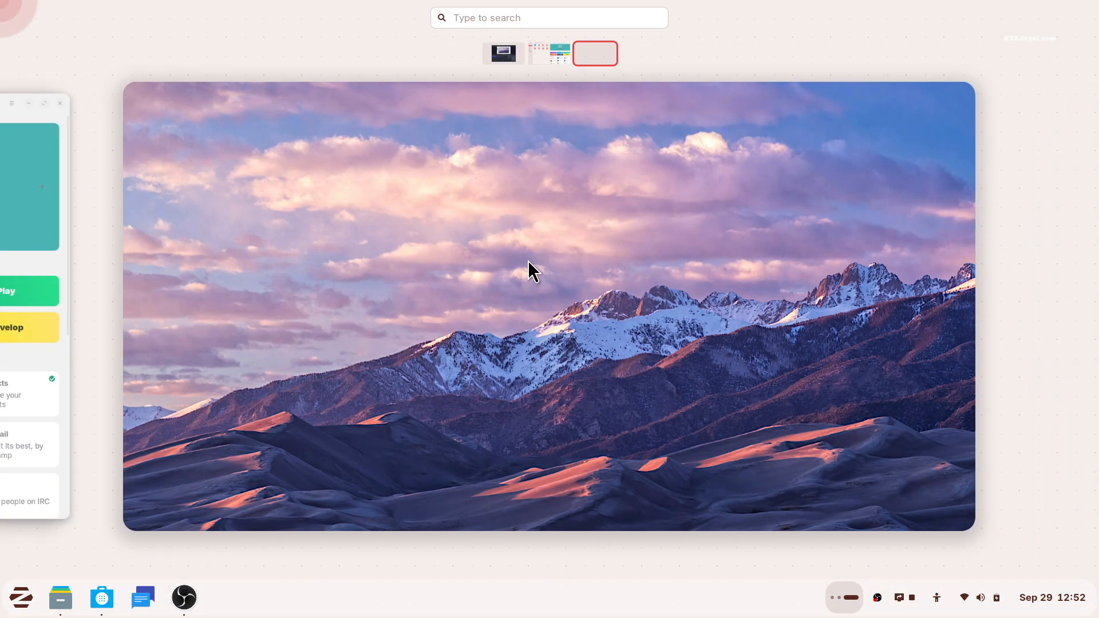
left_click(21, 597)
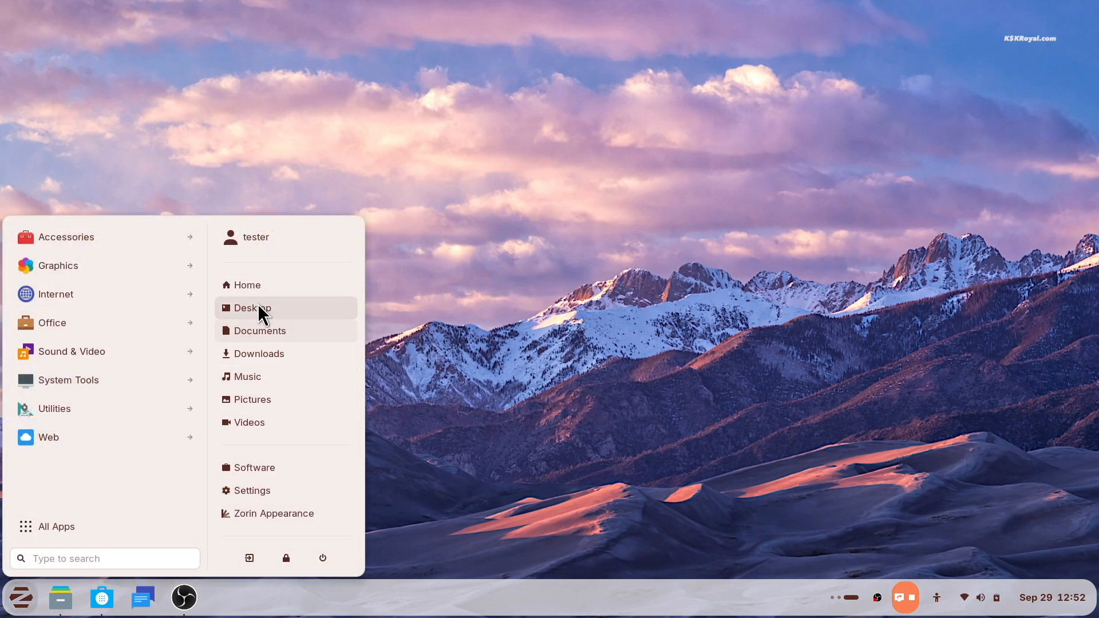
Reach the Advanced Window Tiling settings under Zorin Appearance's Windows page and list the layouts.
left_click(274, 512)
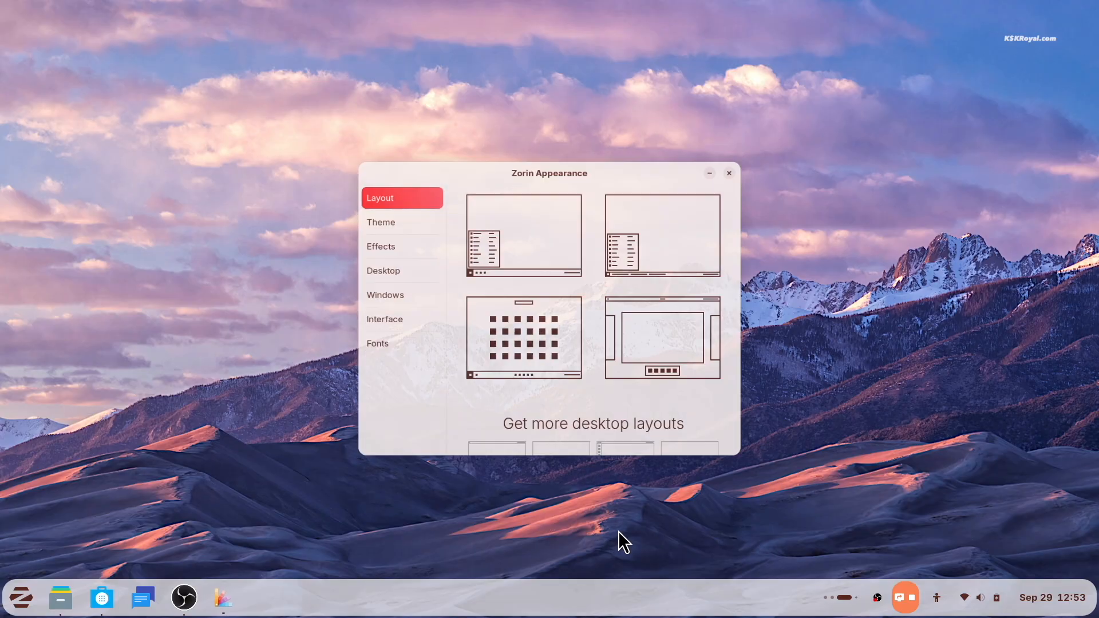
left_click(385, 294)
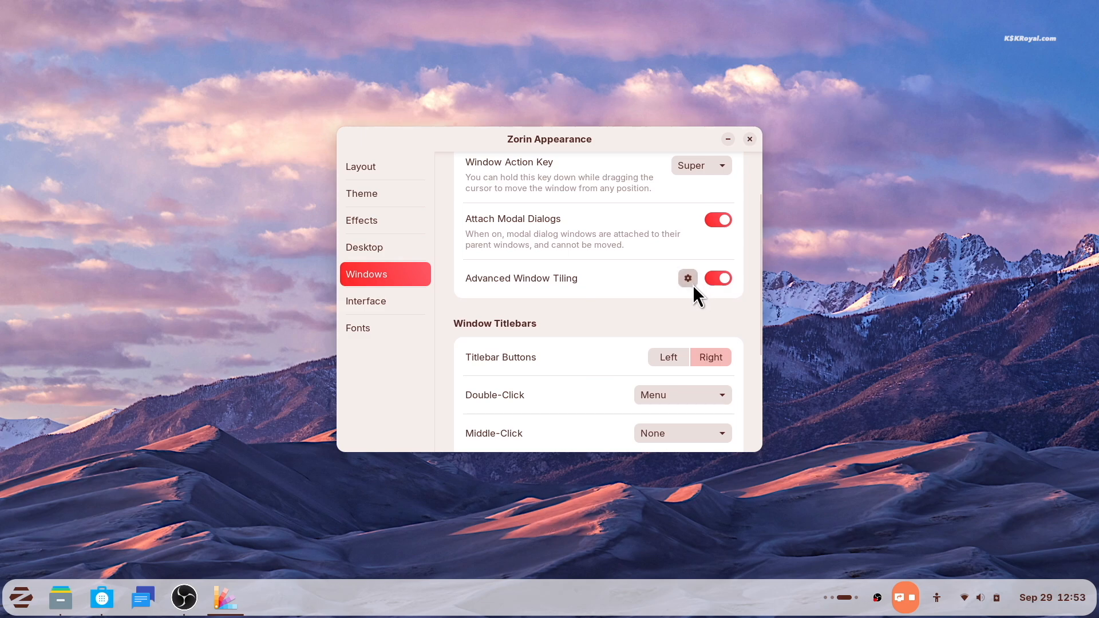
left_click(688, 278)
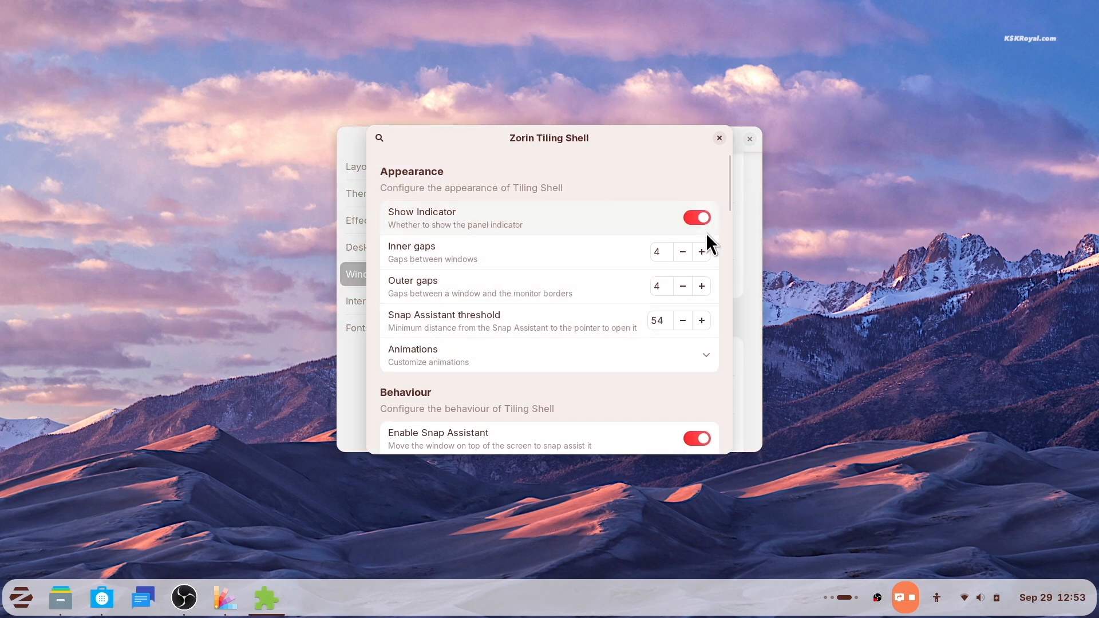
left_click(873, 598)
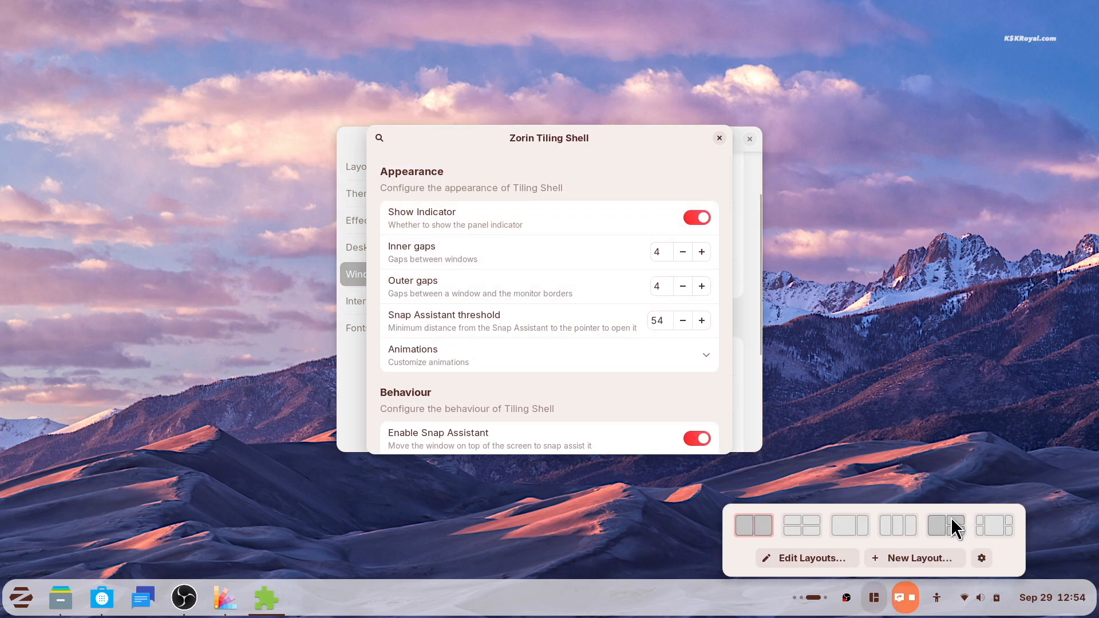
Hide the tiling panel indicator, enable auto tiling for new windows, and close the dialog.
left_click(695, 217)
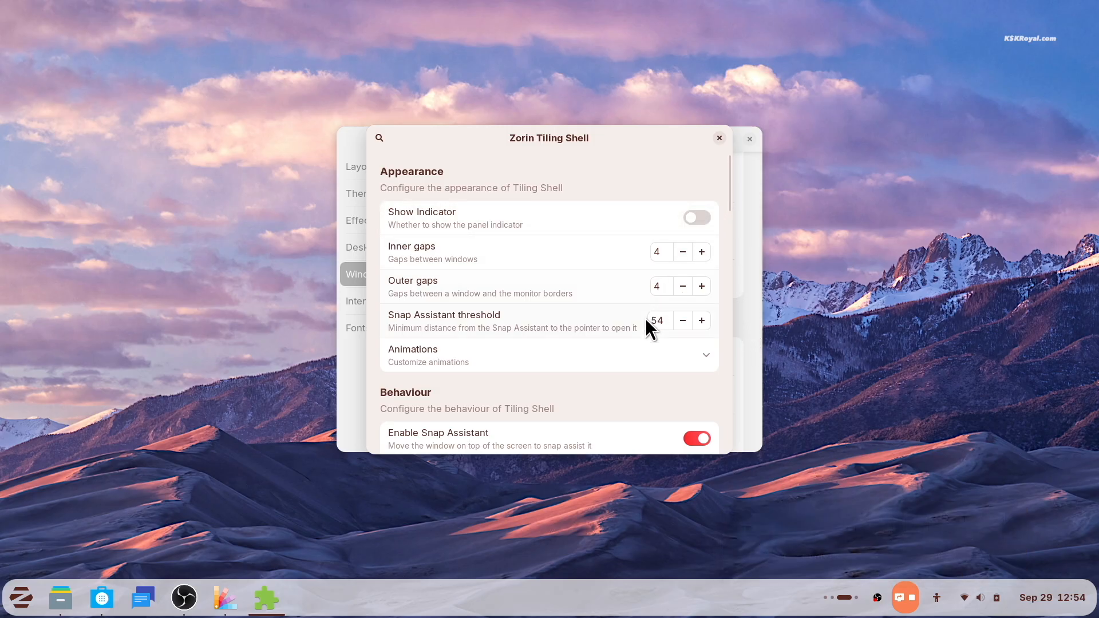
scroll("down", 3)
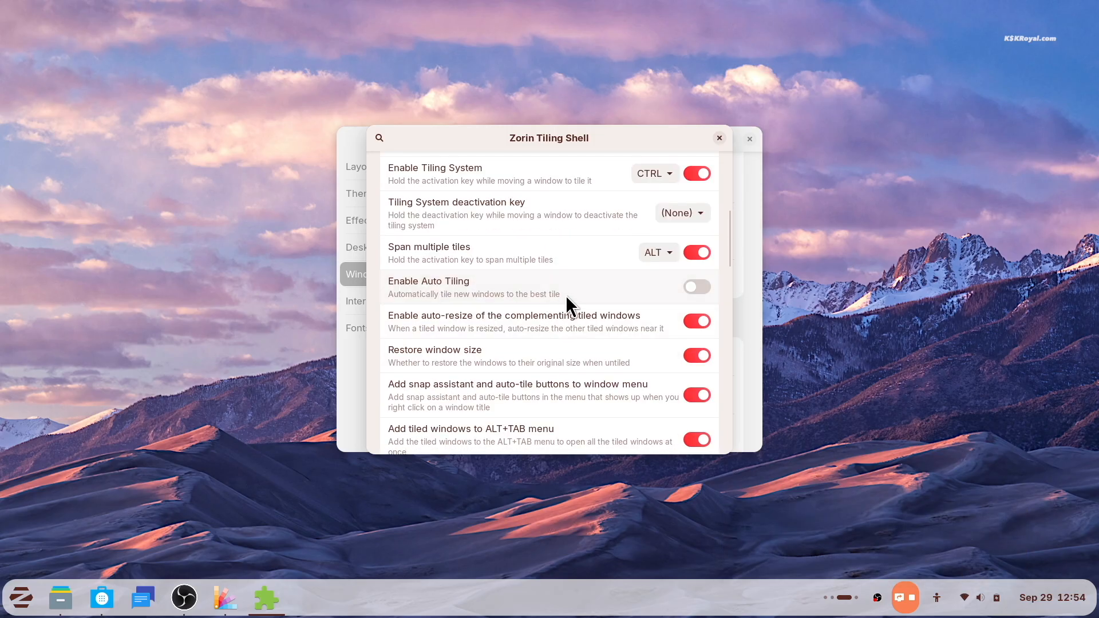
left_click(696, 286)
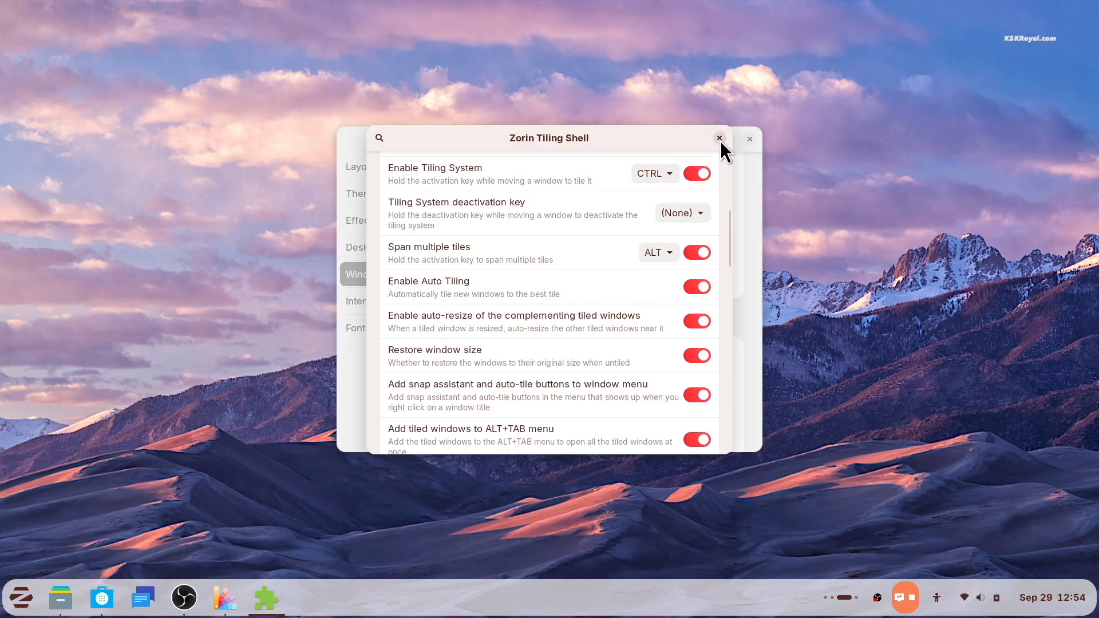
left_click(719, 139)
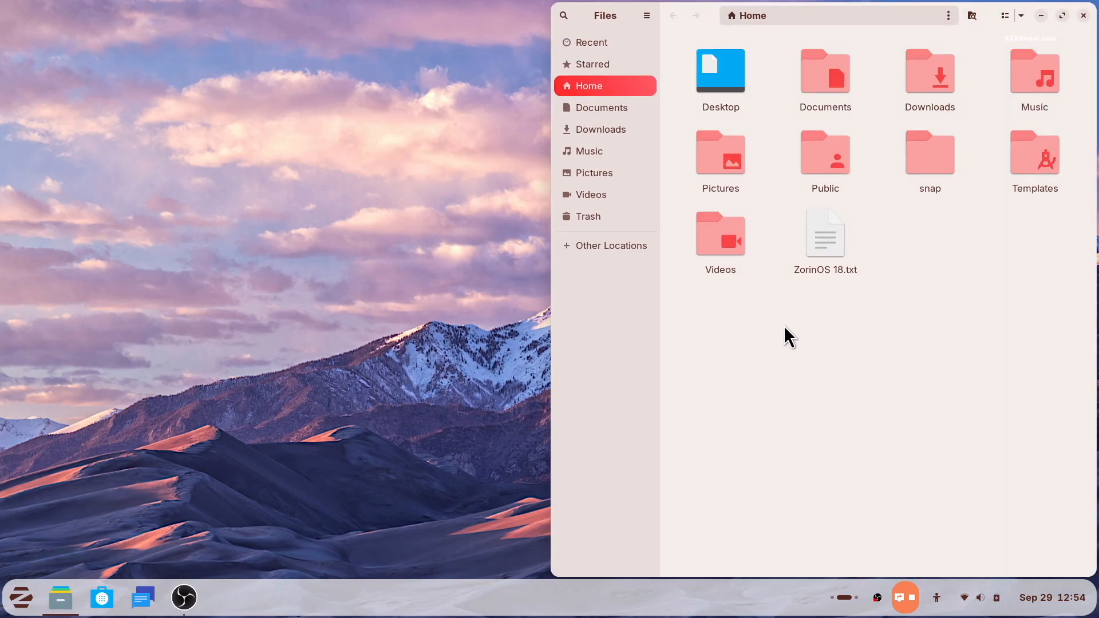
left_click(100, 597)
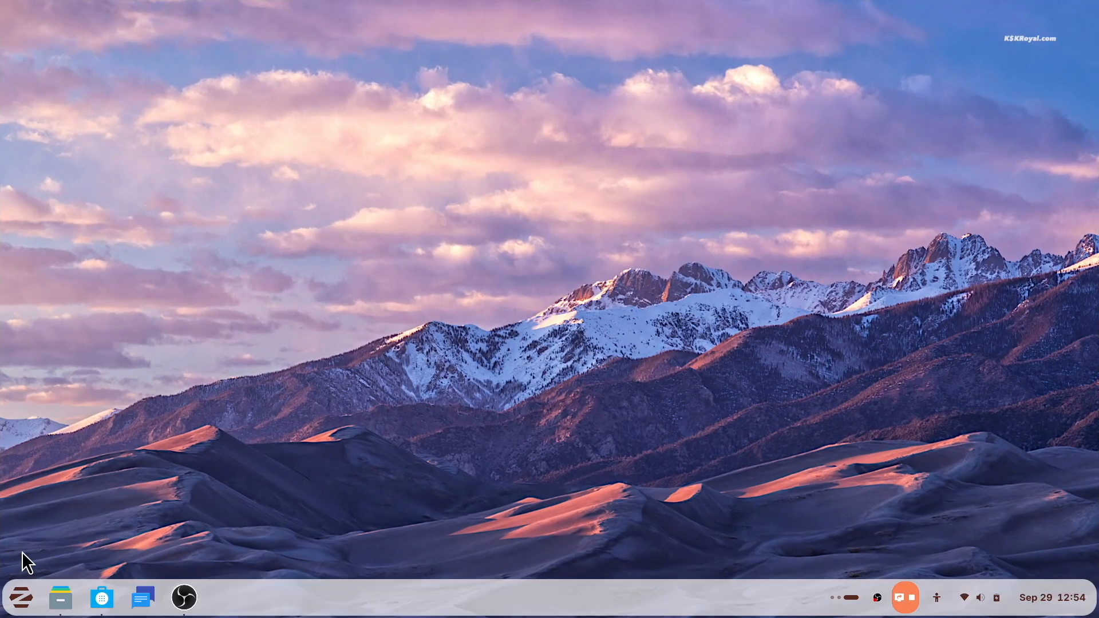
Launch Zorin Appearance from the Zorin menu, landing on its Layout page.
left_click(223, 598)
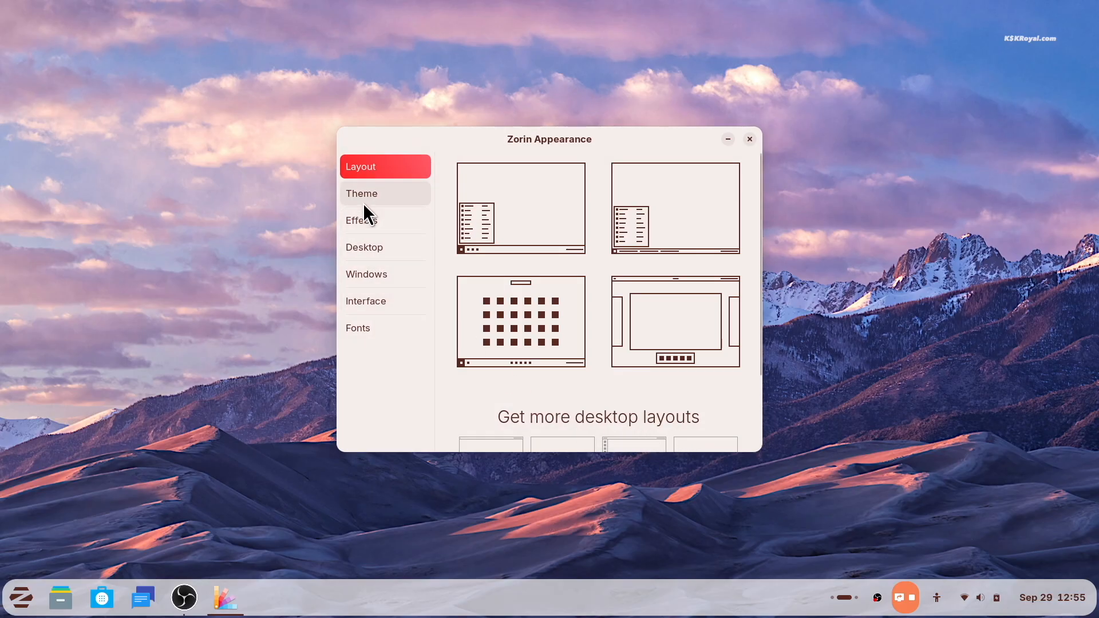
In Theme, try the brown accent colour and then settle on yellow.
left_click(361, 193)
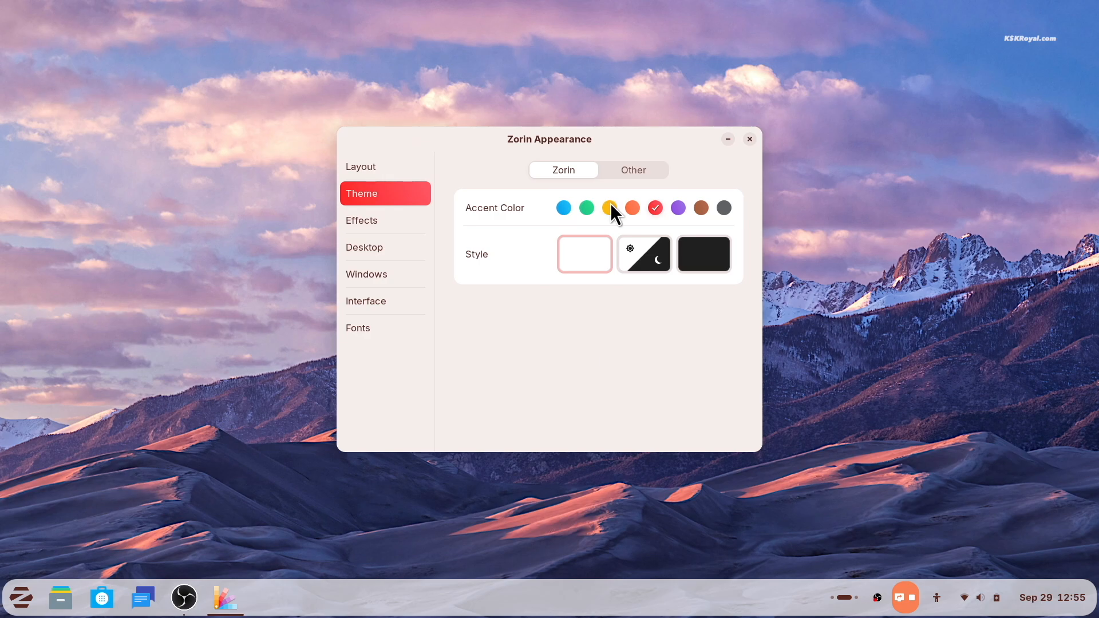
left_click(609, 207)
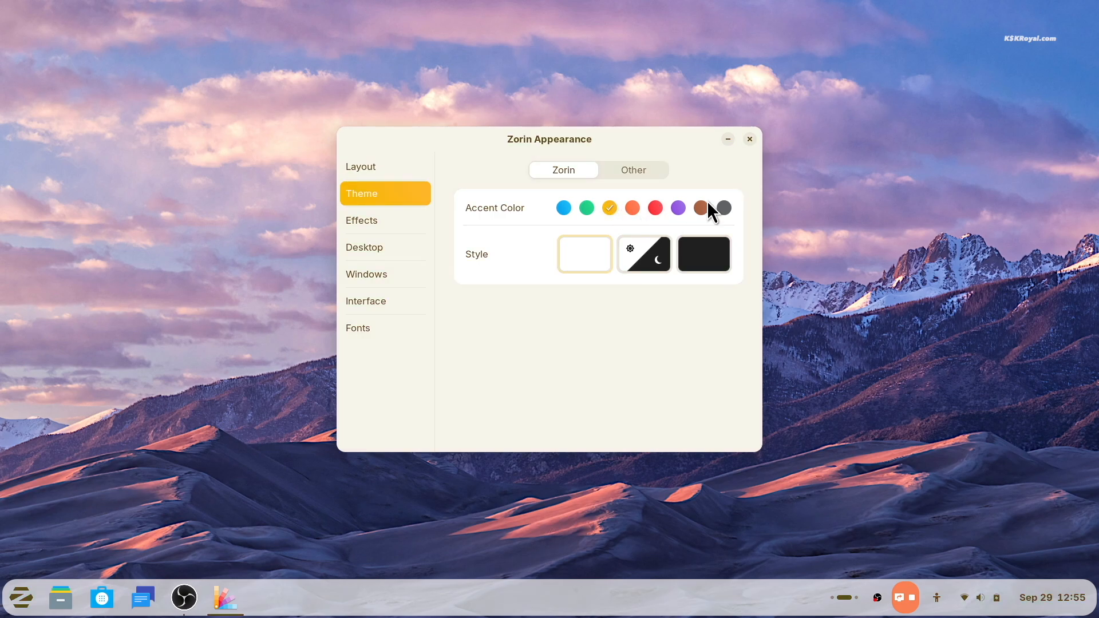
left_click(700, 207)
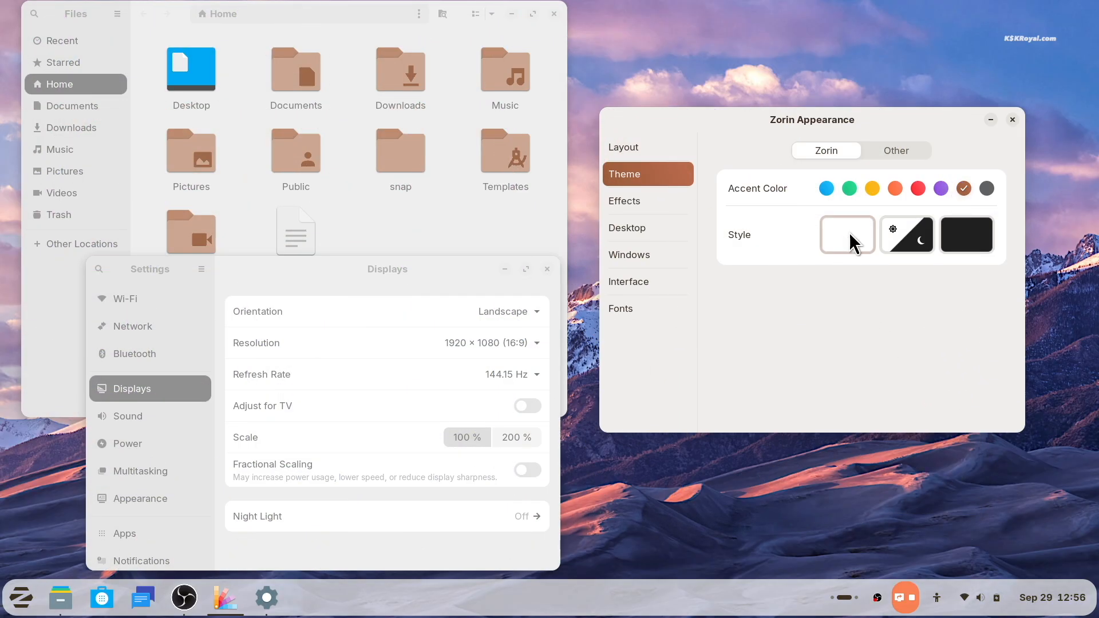
left_click(871, 187)
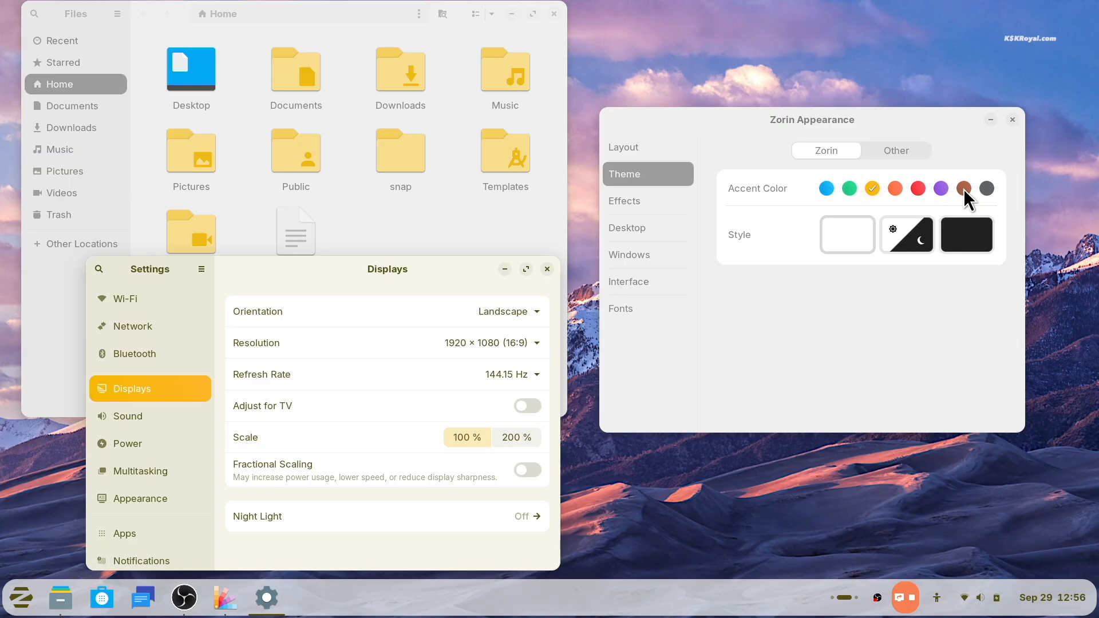
Turn on Dark Style from the tray's Quick Settings and dismiss the panel.
left_click(963, 187)
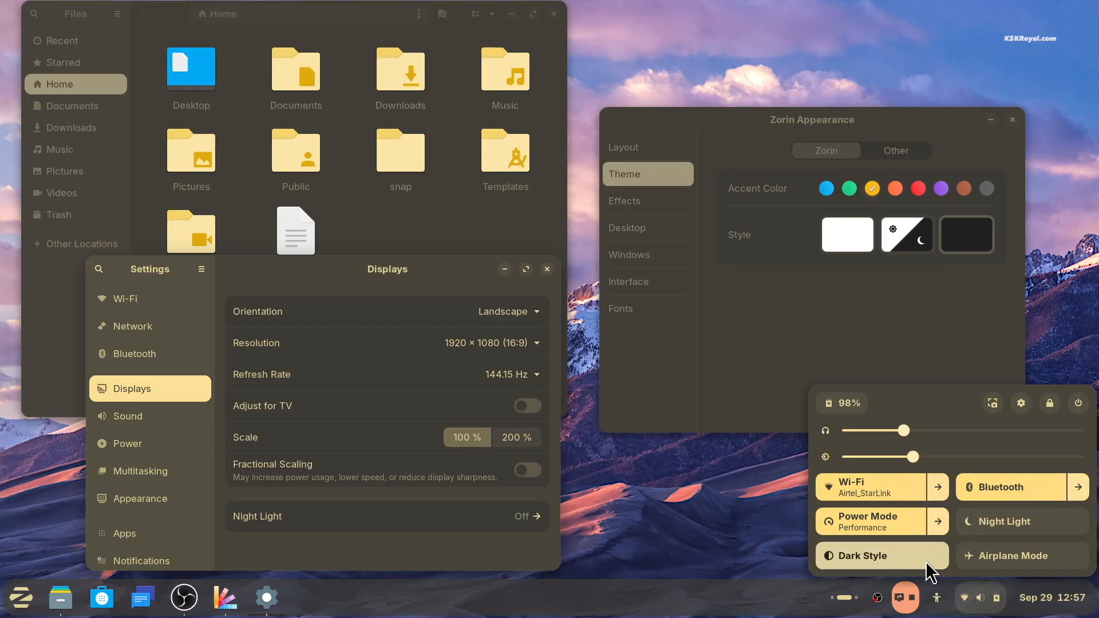
left_click(859, 555)
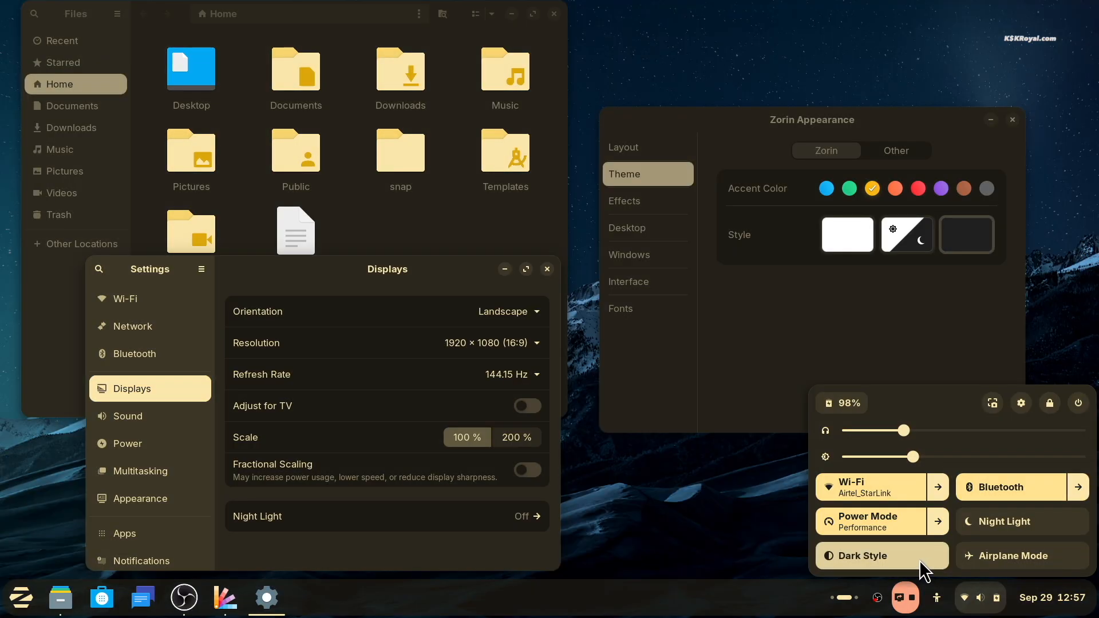
mouse_move(918, 359)
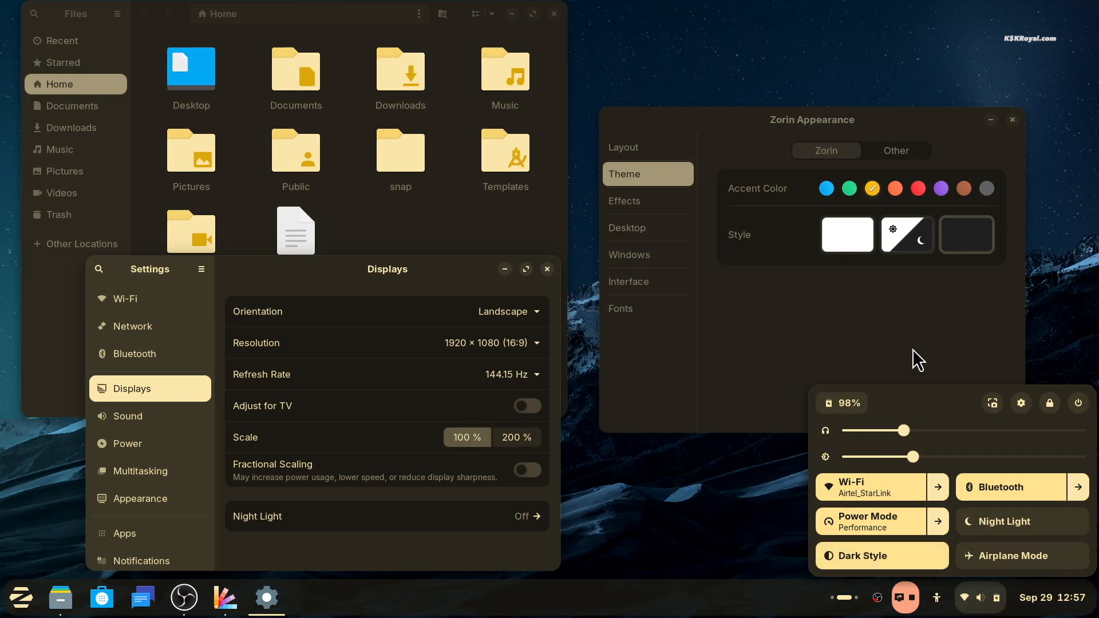
left_click(963, 188)
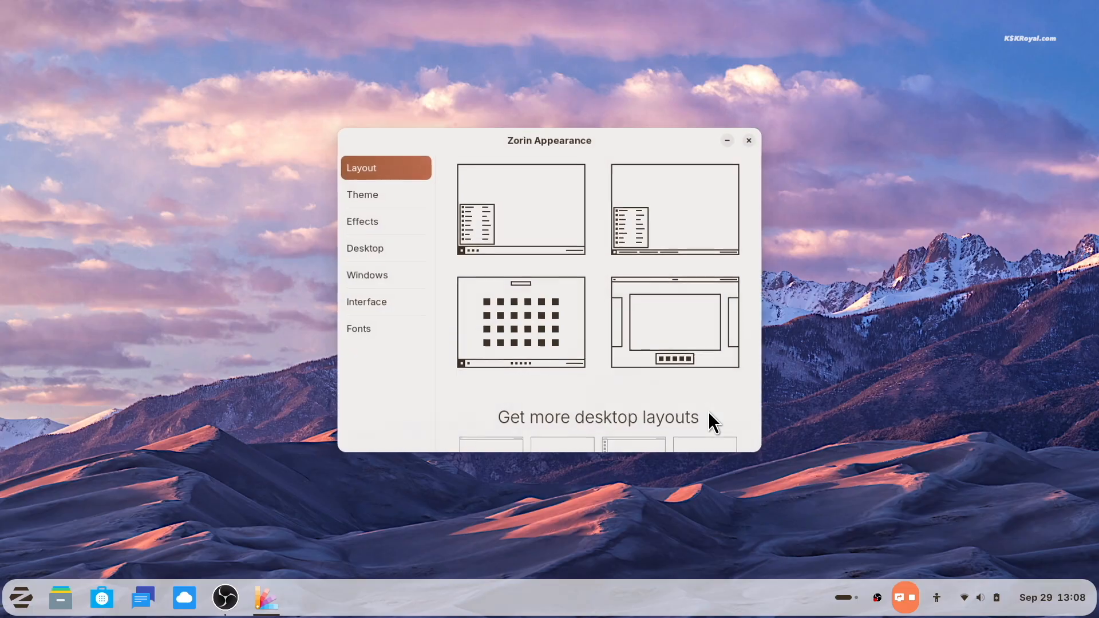
Scroll the Layout page down to 'Get more desktop layouts', back up, and switch to the Zorin blog in Firefox.
scroll("down", 3)
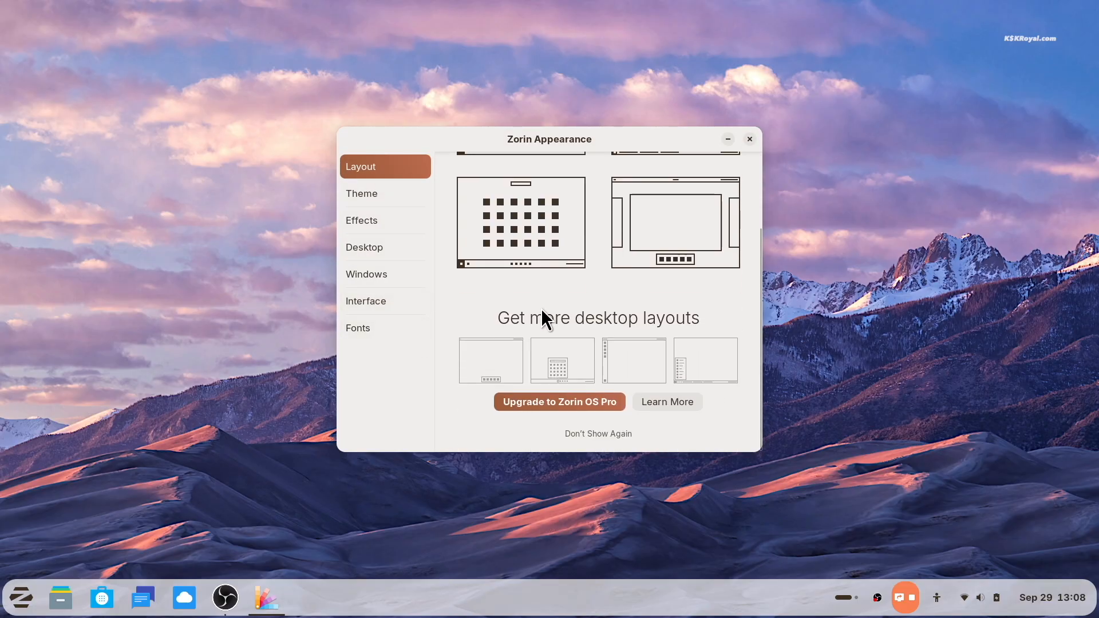
scroll("up", 3)
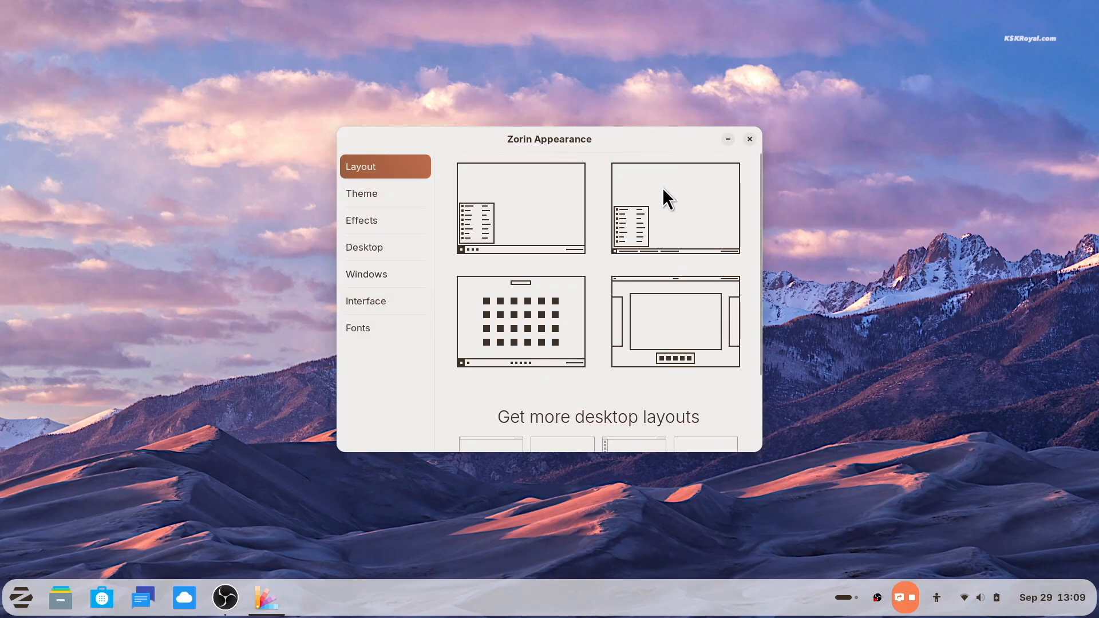
mouse_move(745, 350)
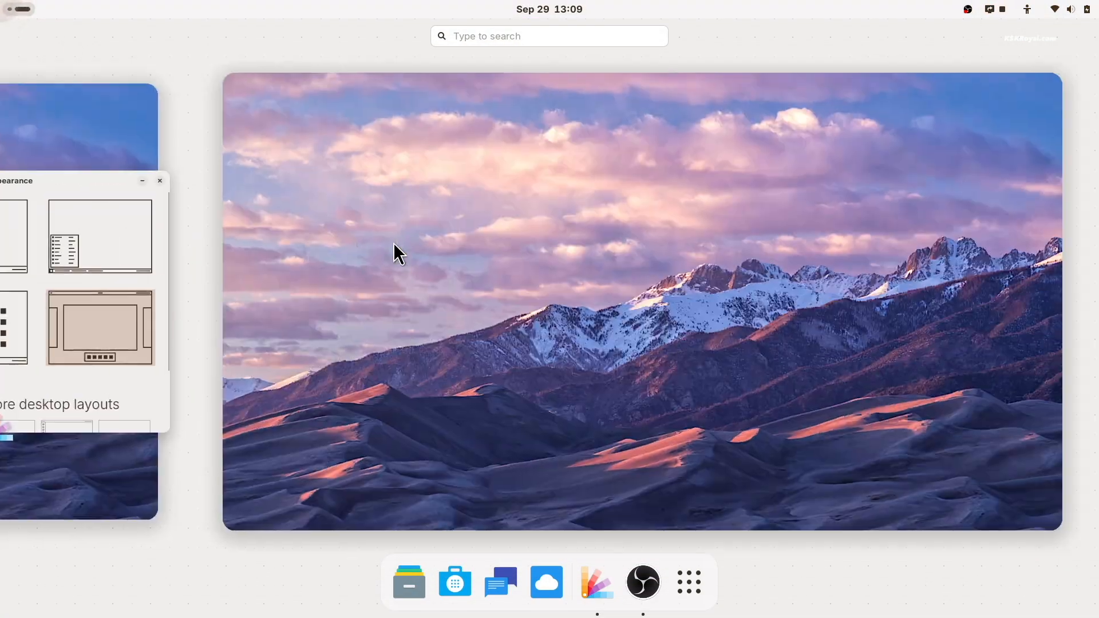
left_click(688, 581)
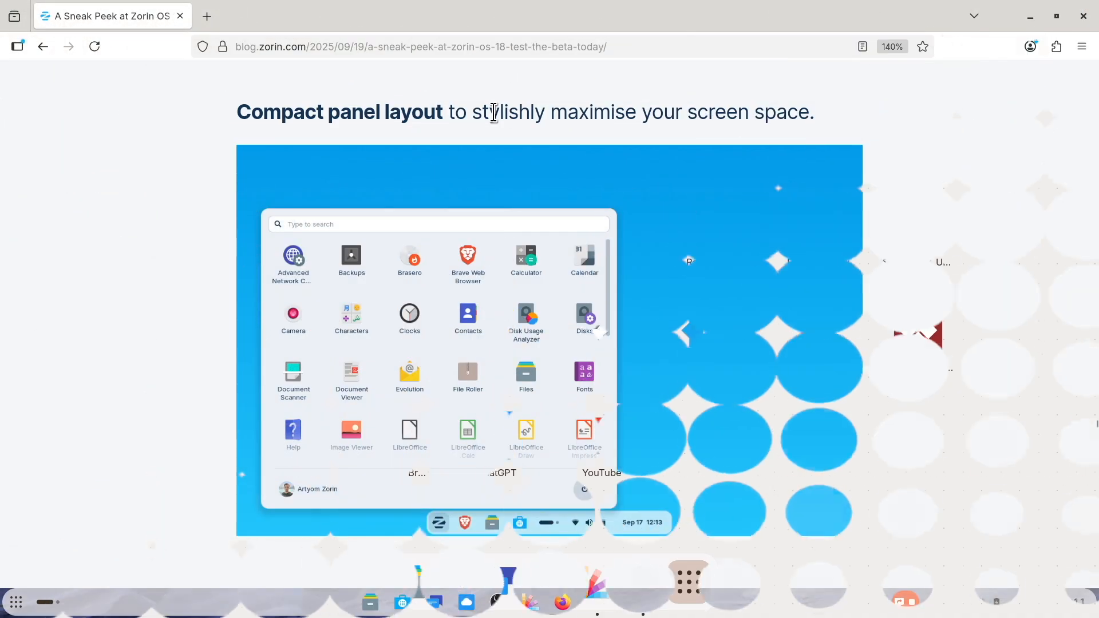
Highlight the Compact panel layout heading and scroll through the Linux Mint-like and elementary OS-like sections.
double_click(507, 112)
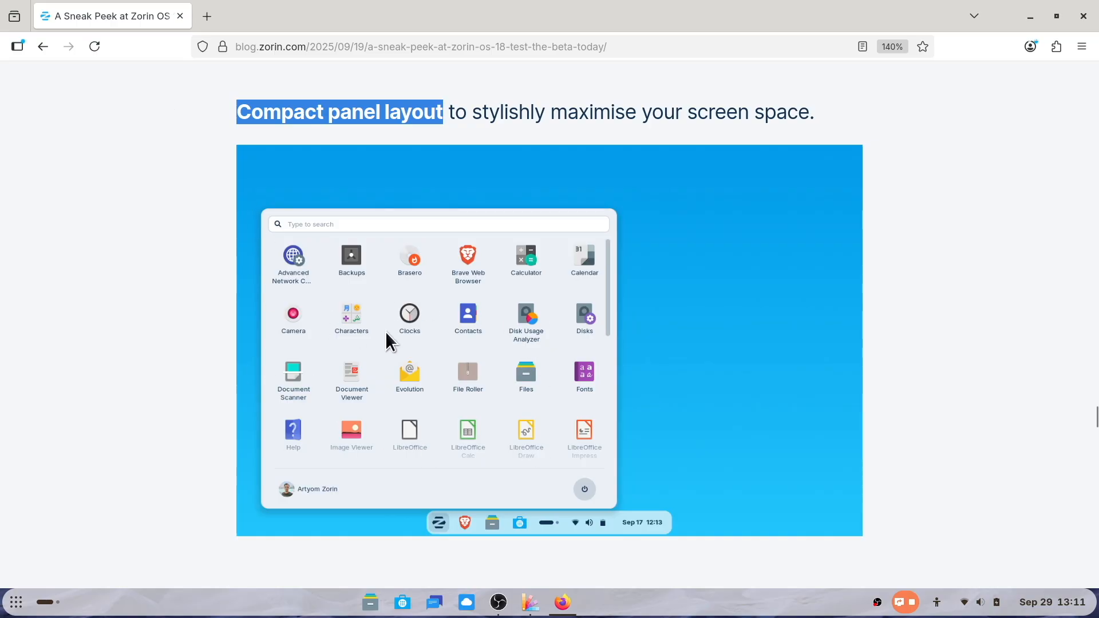
scroll("down", 3)
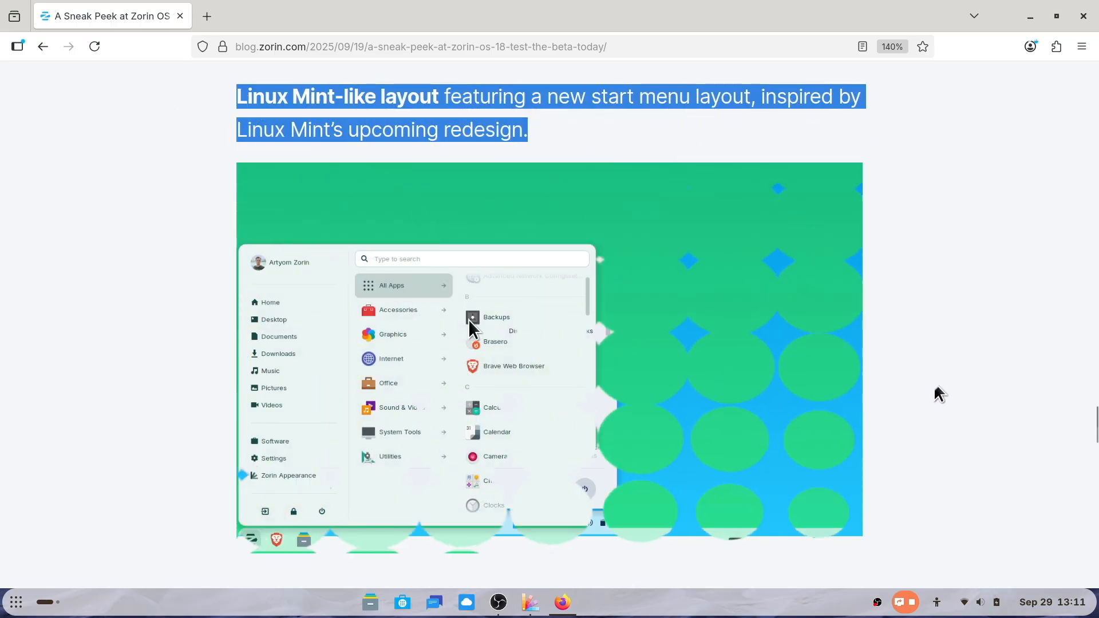
left_click(641, 145)
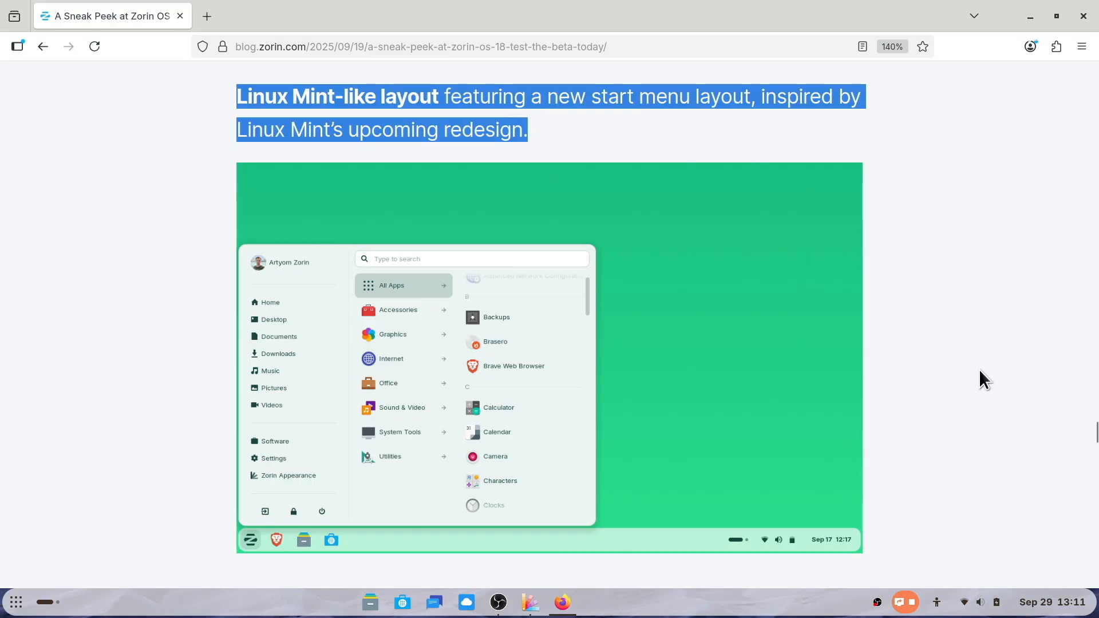
scroll("down", 3)
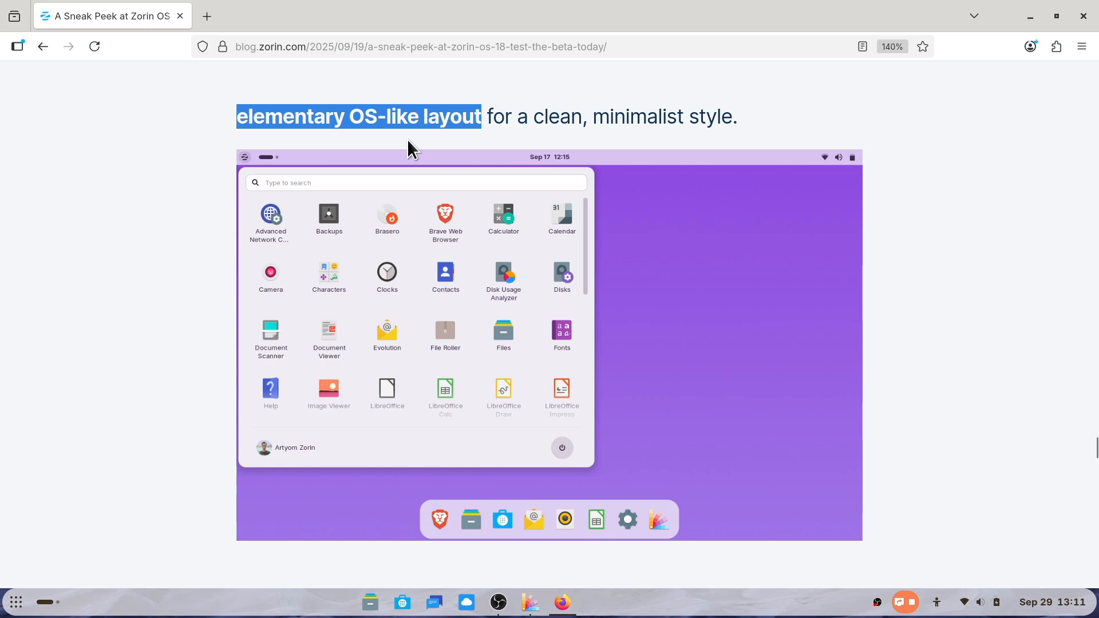
mouse_move(714, 198)
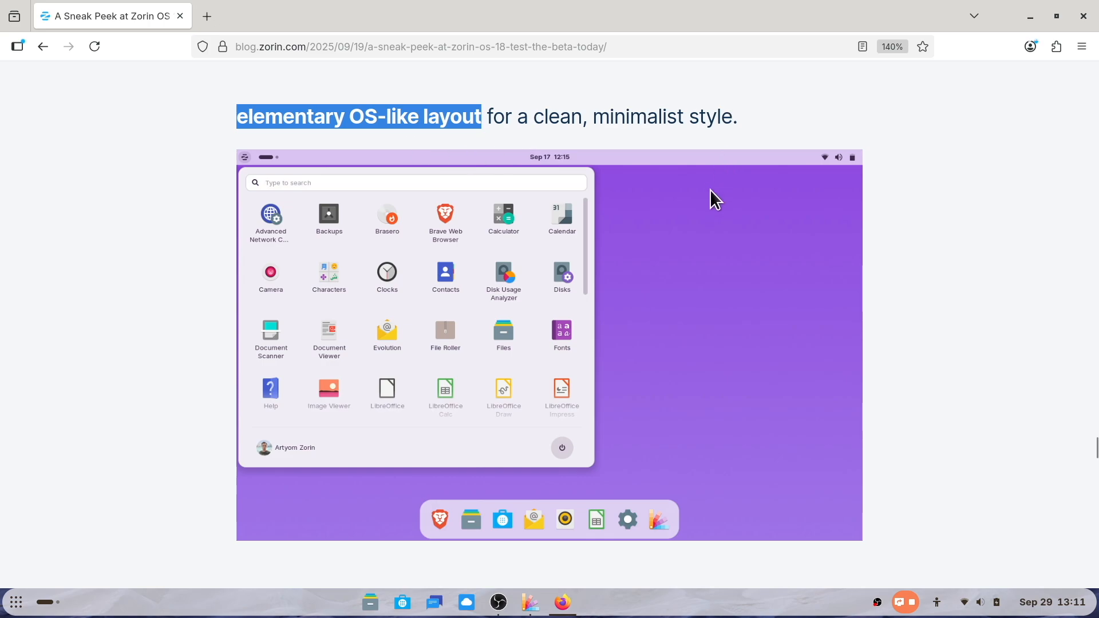
mouse_move(463, 330)
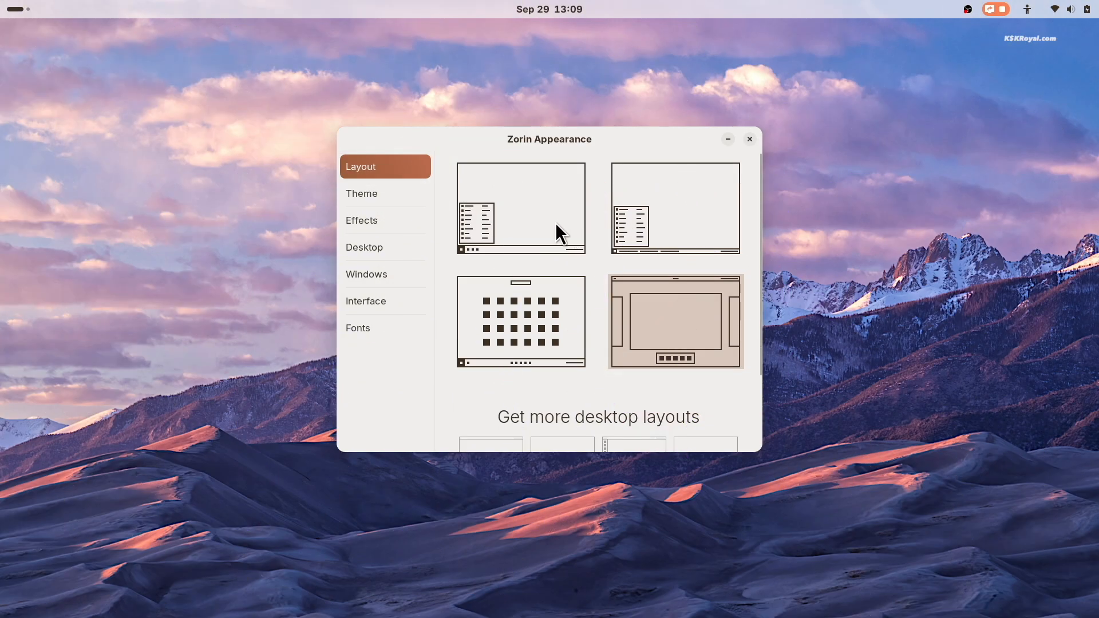
Apply the full bottom-taskbar layout, then the top bar with dock layout, and scroll to the Zorin OS Pro layouts offer.
left_click(520, 209)
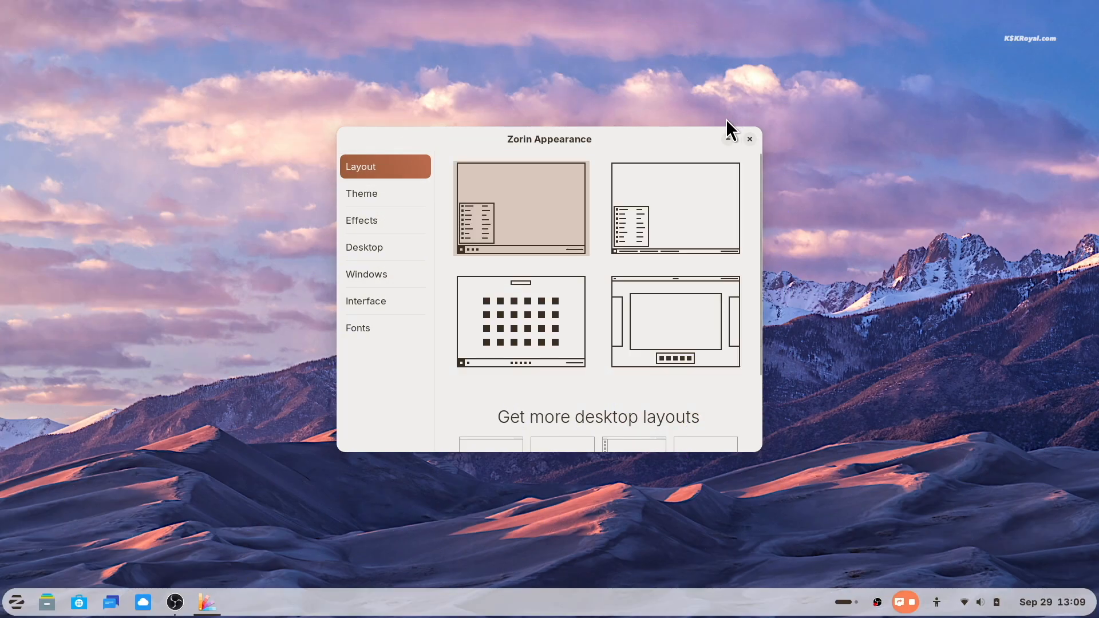
left_click(520, 321)
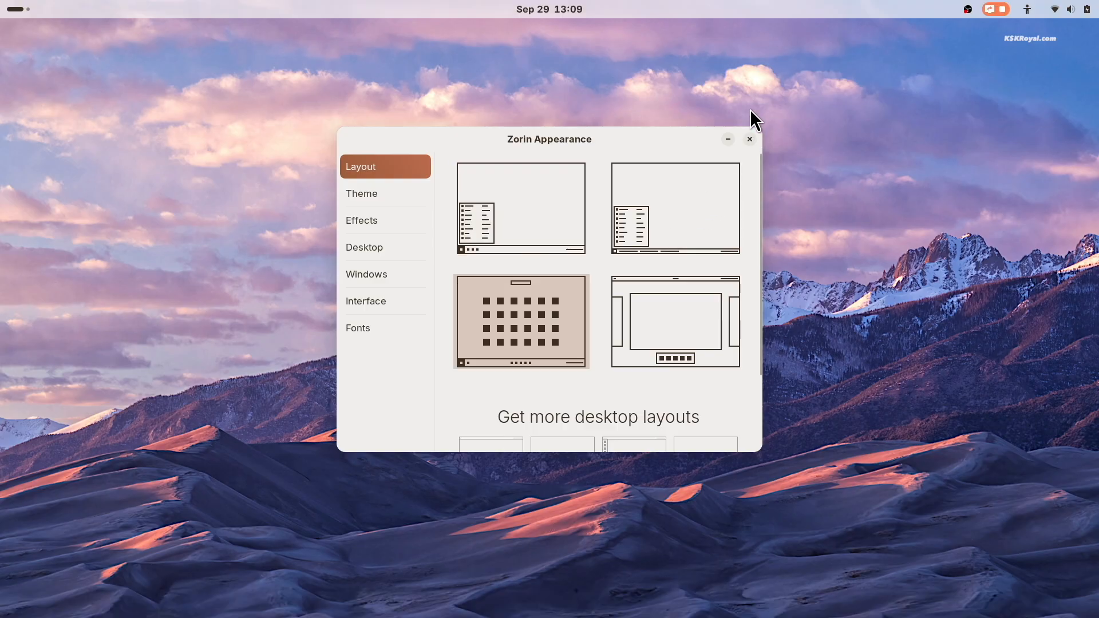
scroll("down", 3)
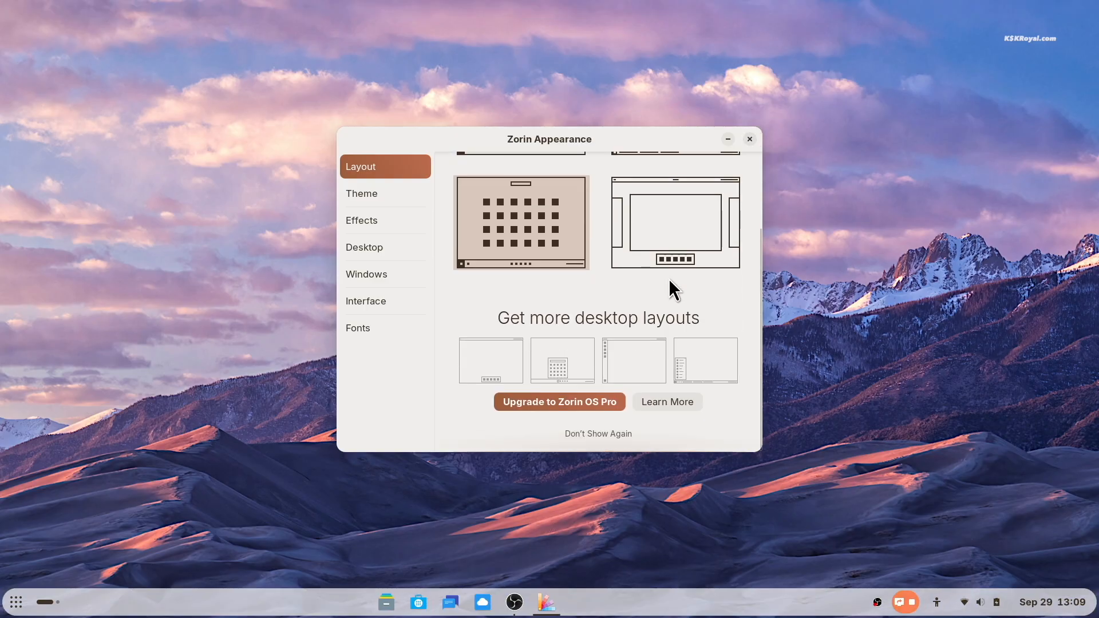
mouse_move(558, 421)
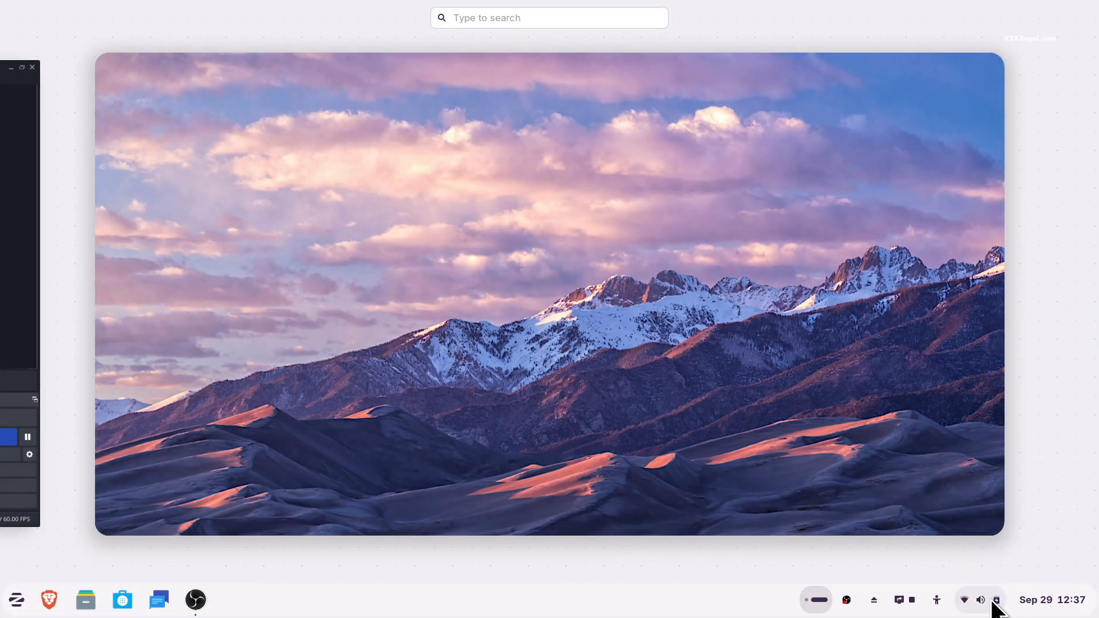
Check the PenDrive tray options, browse the Office and Utilities menu categories, and launch Settings.
left_click(1051, 599)
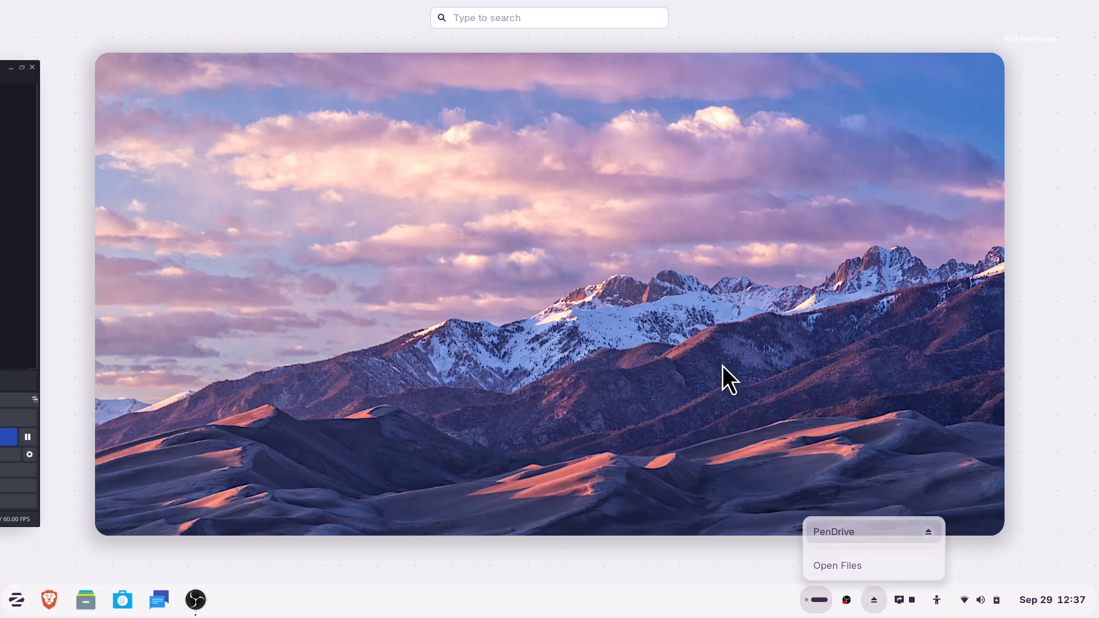
left_click(15, 599)
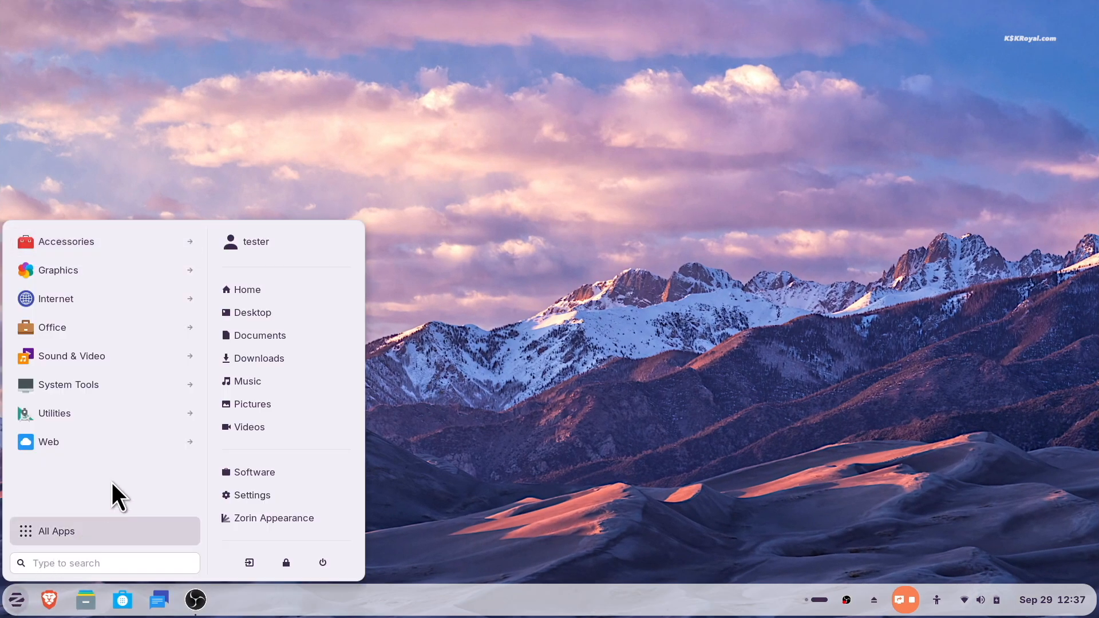
left_click(52, 328)
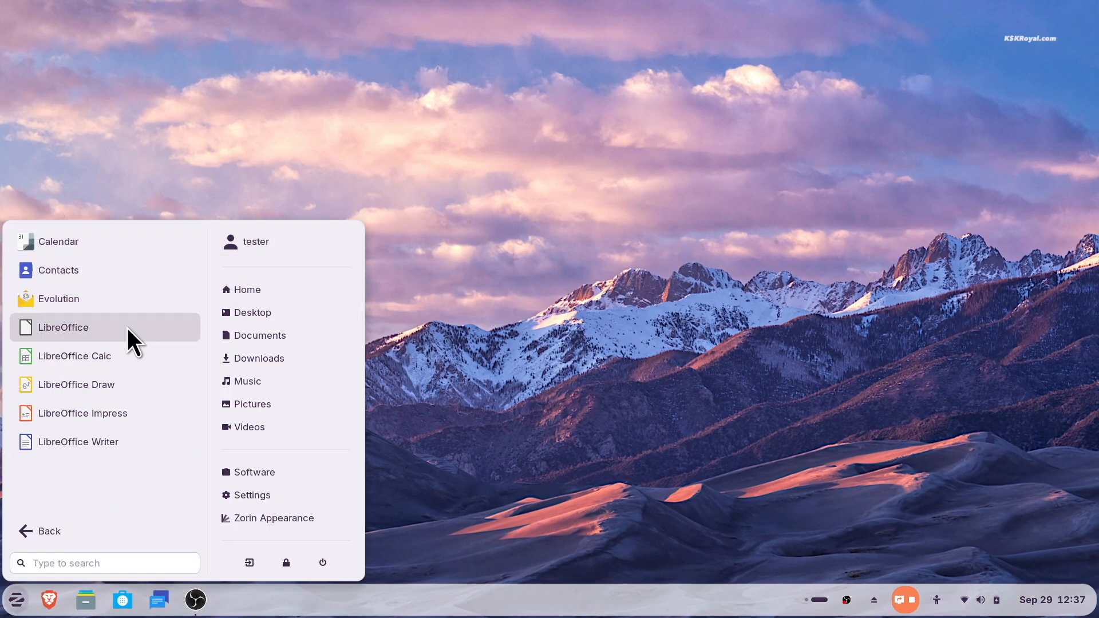
left_click(49, 531)
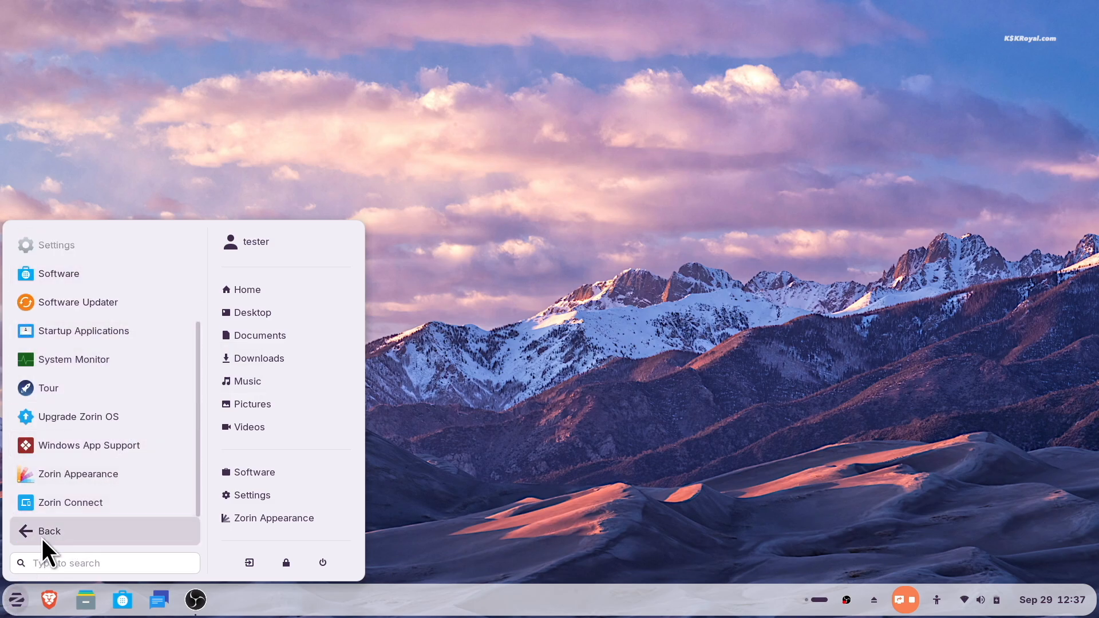
left_click(276, 517)
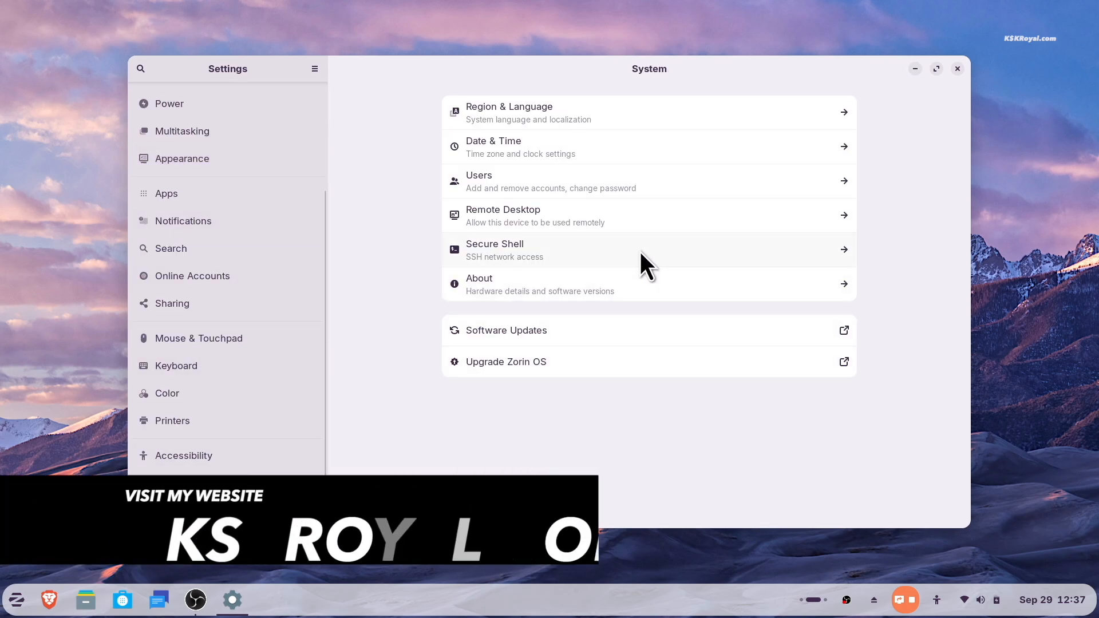
From About, show System Details and highlight the Zorin OS 18 Core name.
left_click(539, 283)
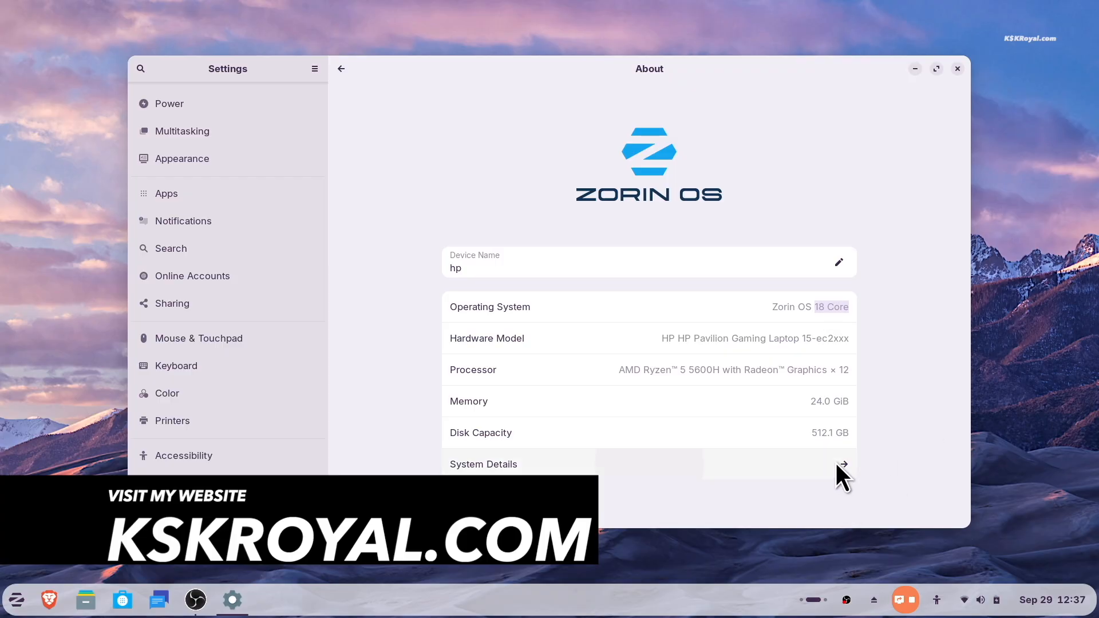
left_click(843, 464)
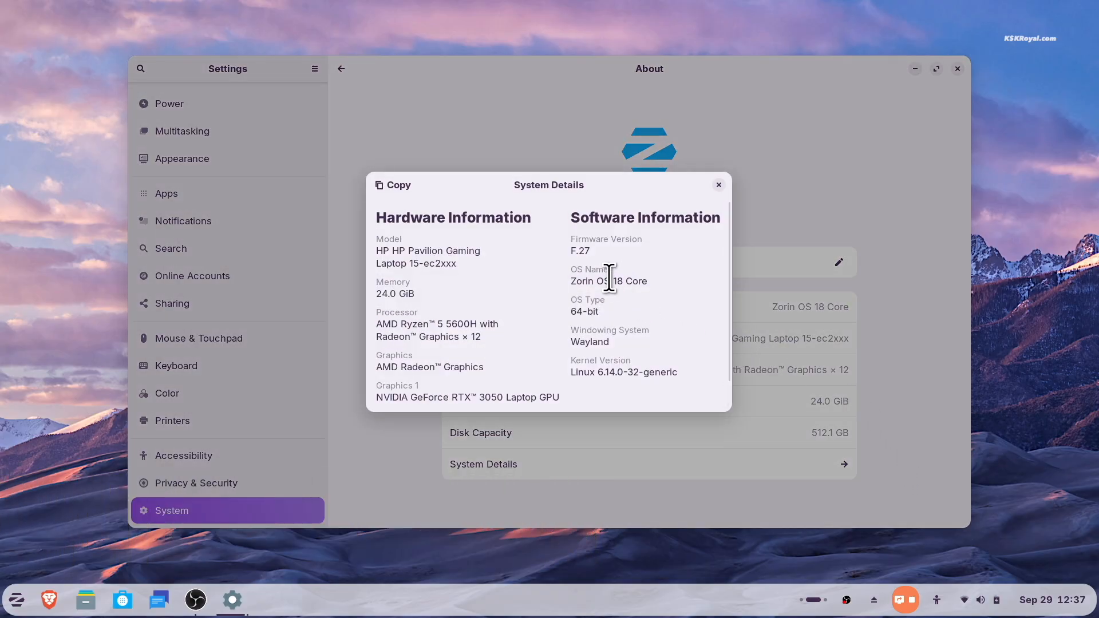
double_click(608, 281)
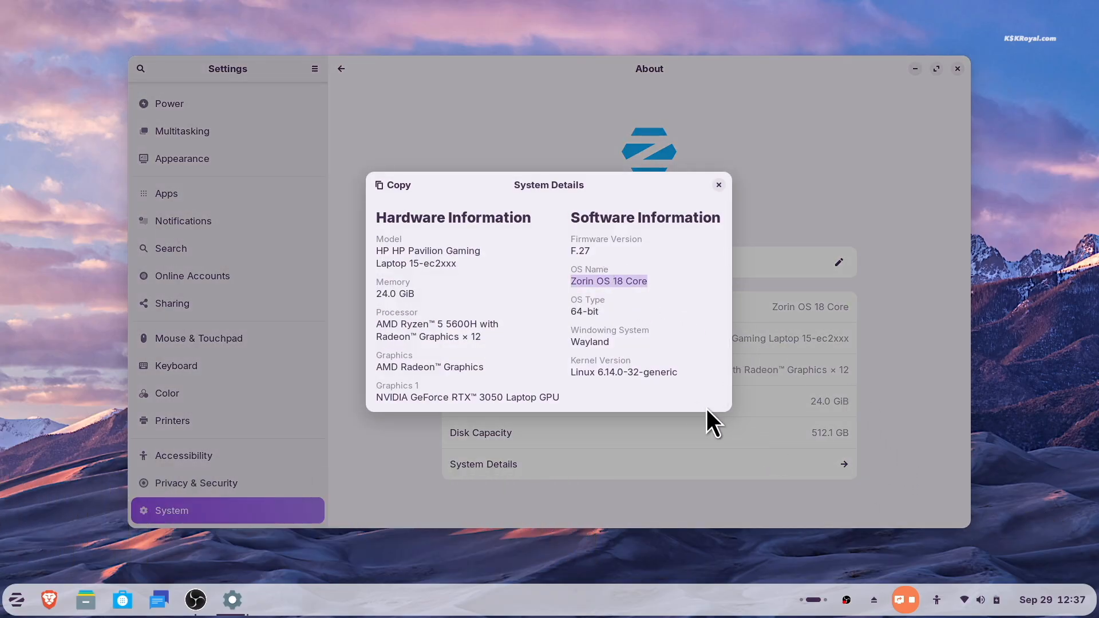